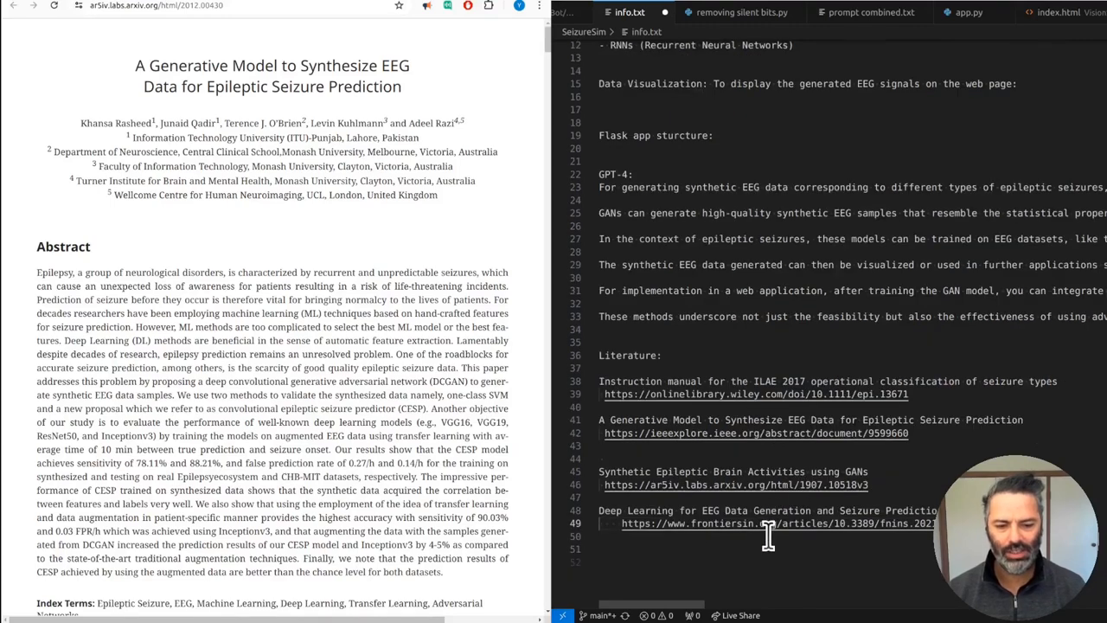
pyautogui.click(779, 523)
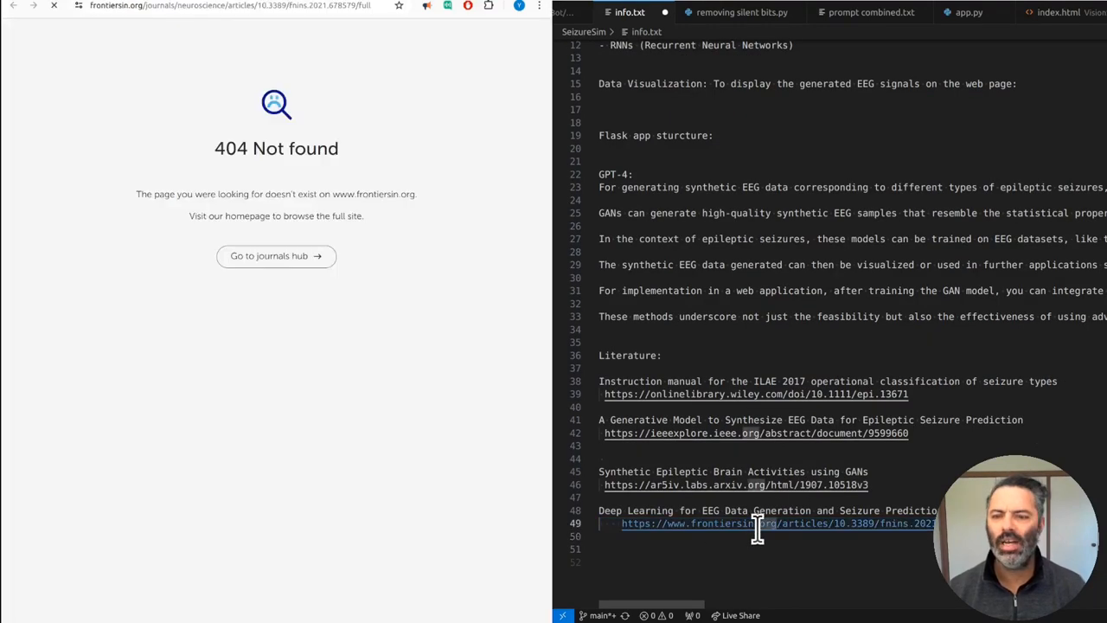
pyautogui.moveTo(754, 523)
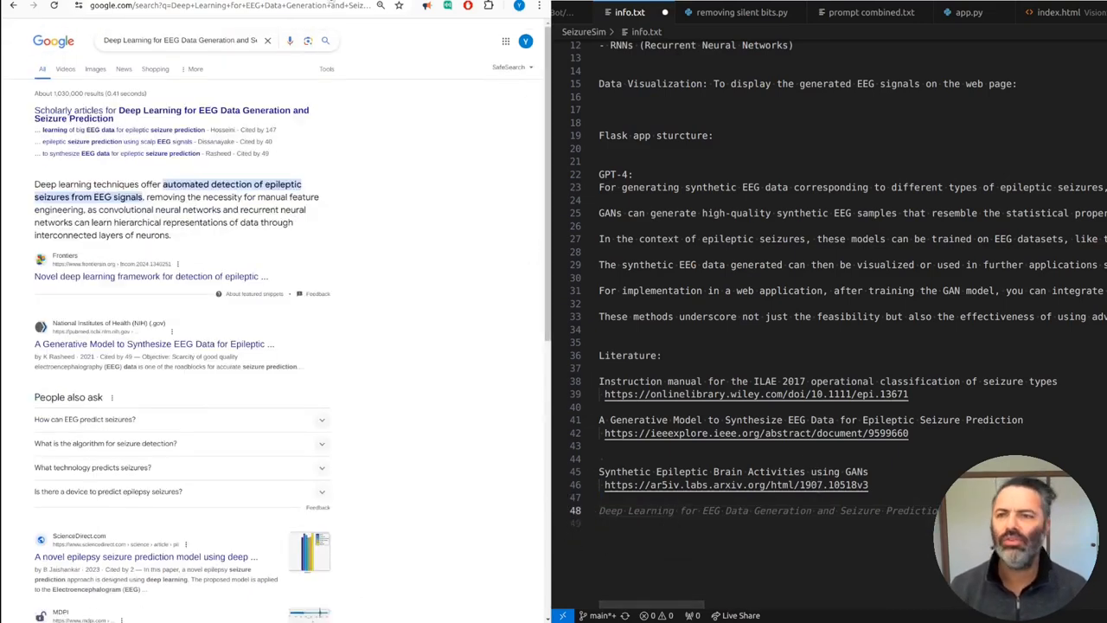
pyautogui.click(736, 484)
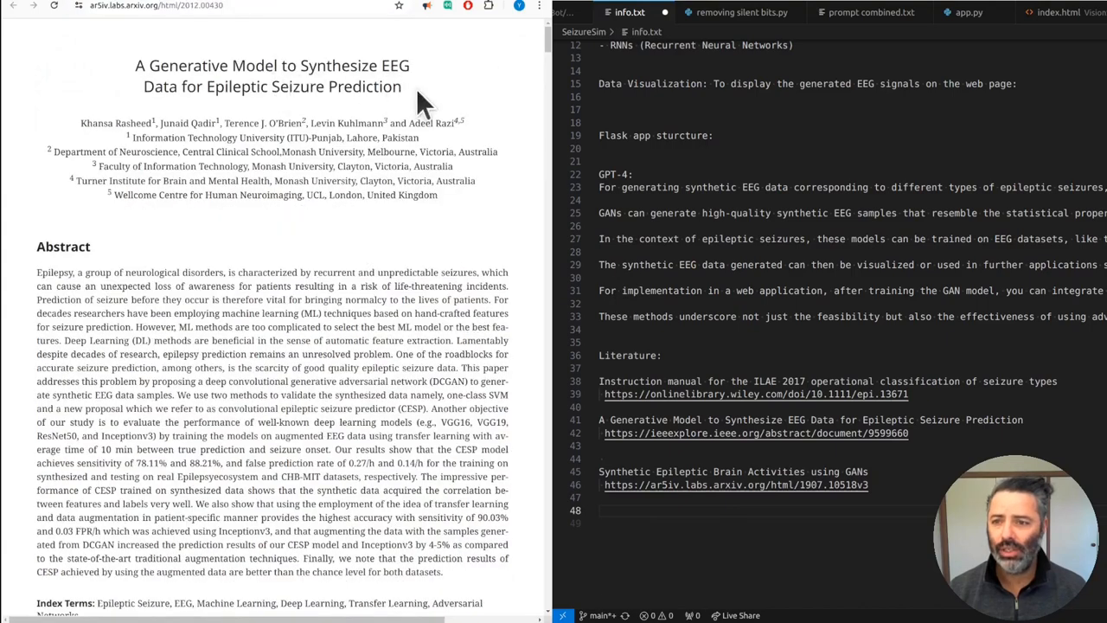
pyautogui.doubleClick(273, 76)
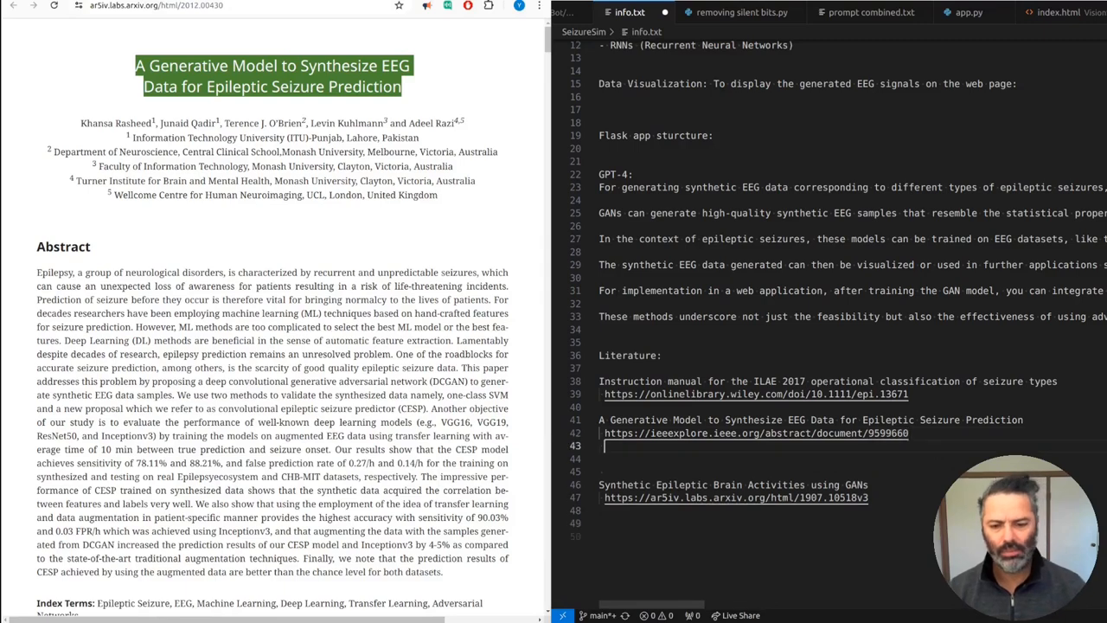
pyautogui.write('https://ar5iv.labs.arxiv.org/html/2012.00430')
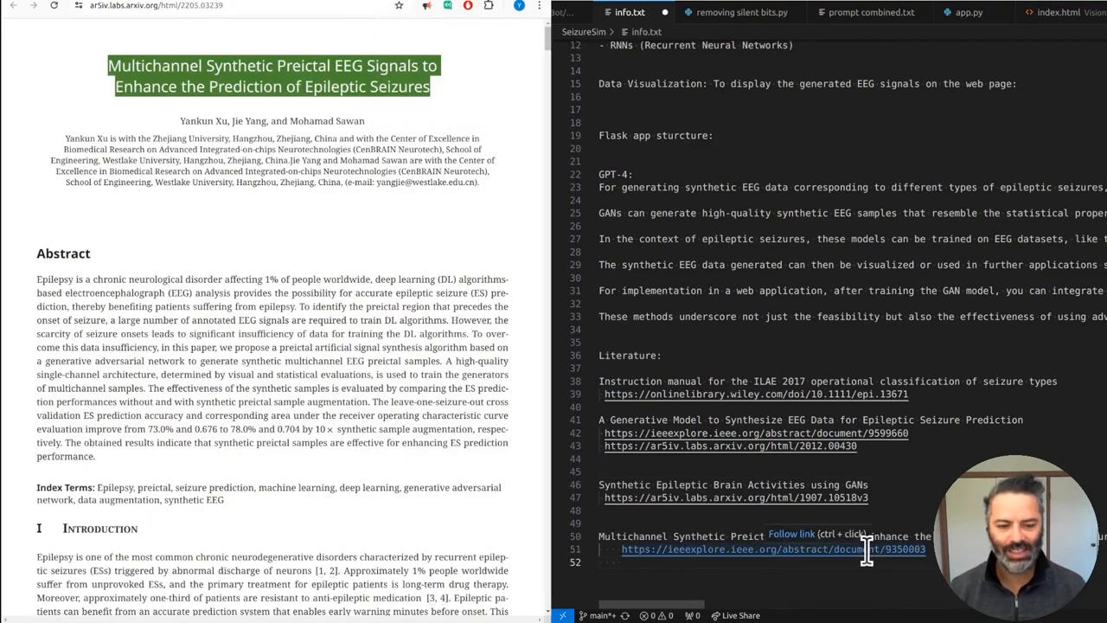
pyautogui.click(772, 549)
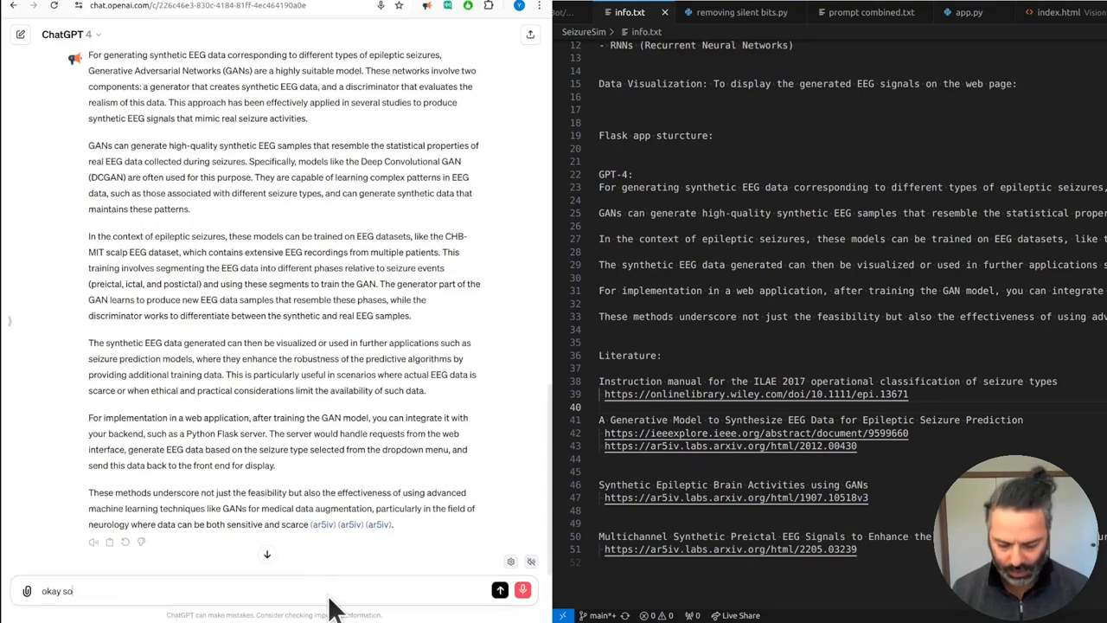
# Step: Draft a follow-up asking whether the references are correct and relevant and proposing a Flask EEG app
pyautogui.write("what's you mean the references are correct")
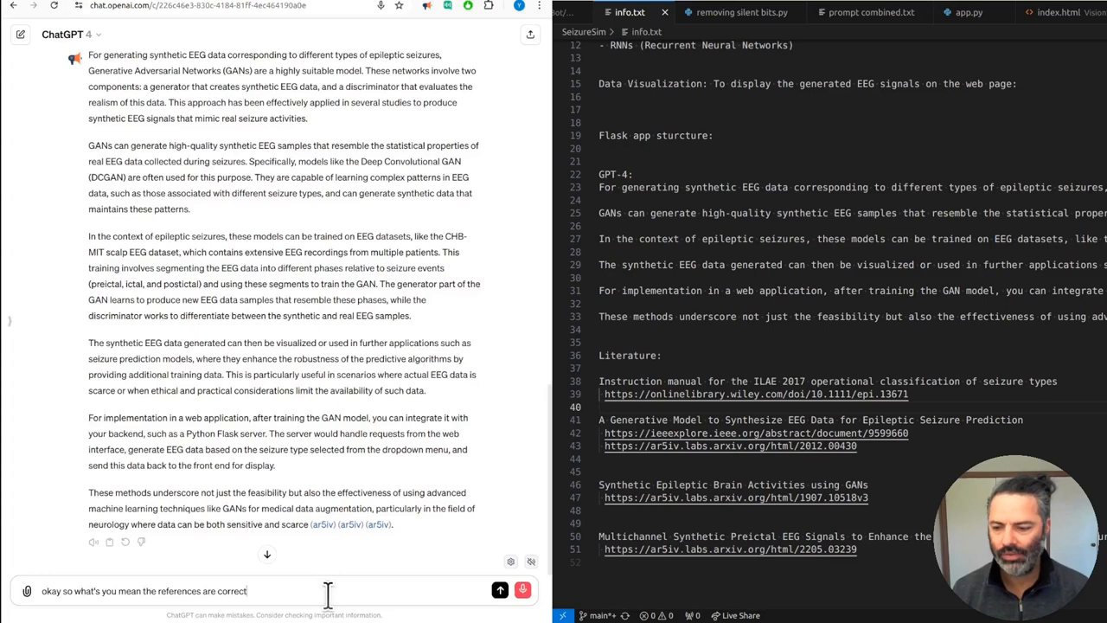
pyautogui.write('and relevant')
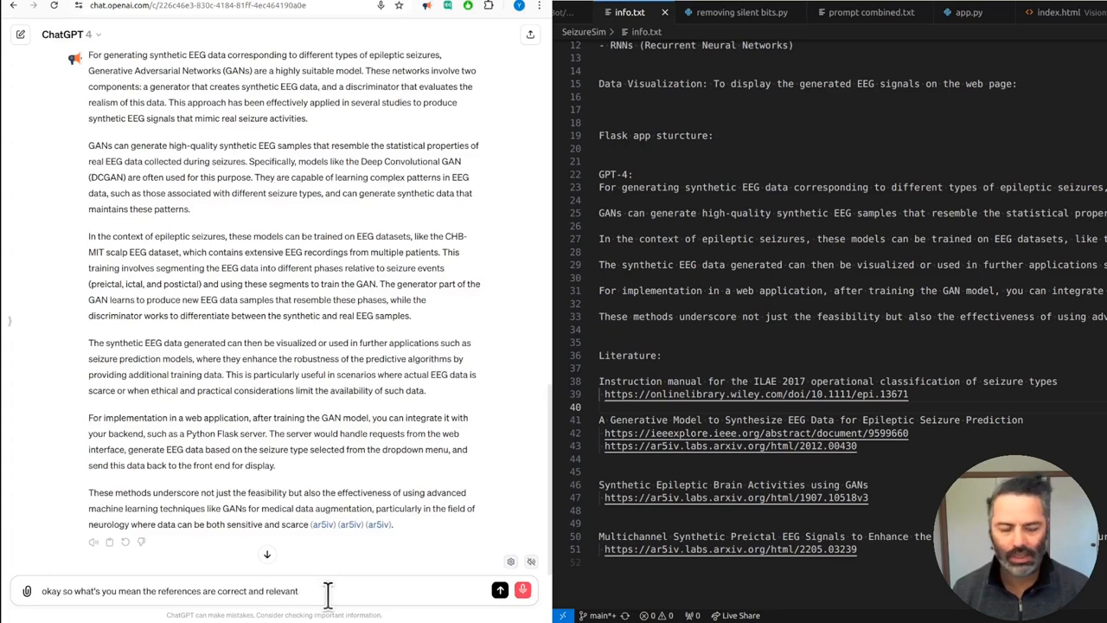
pyautogui.write('perhaps we can add some more')
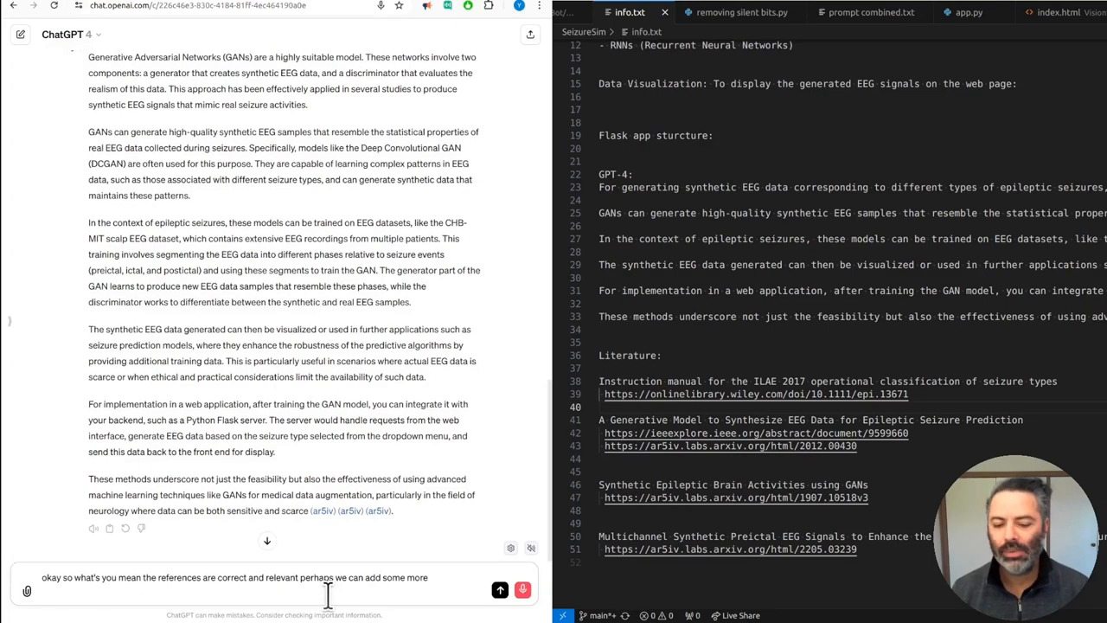
pyautogui.write('hardware')
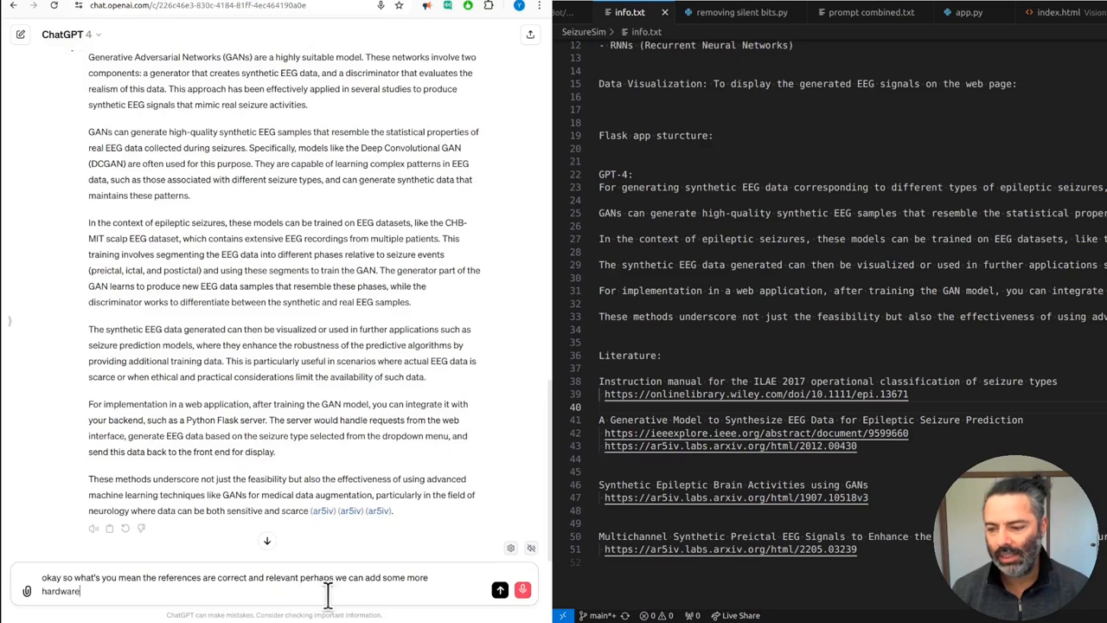
pyautogui.write('flask application')
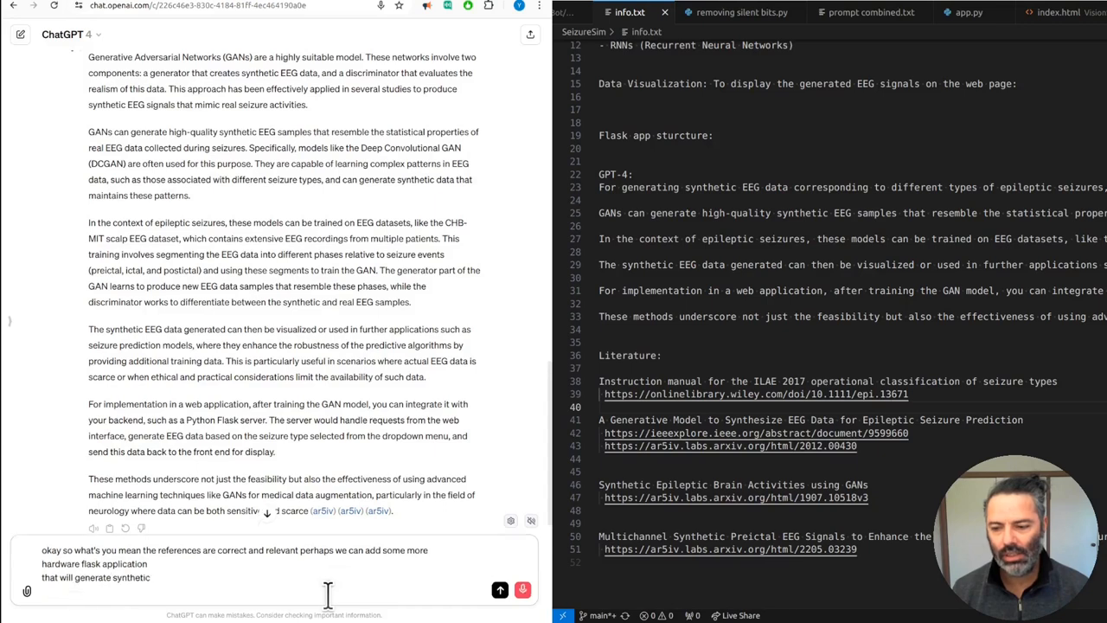
pyautogui.write('EEG')
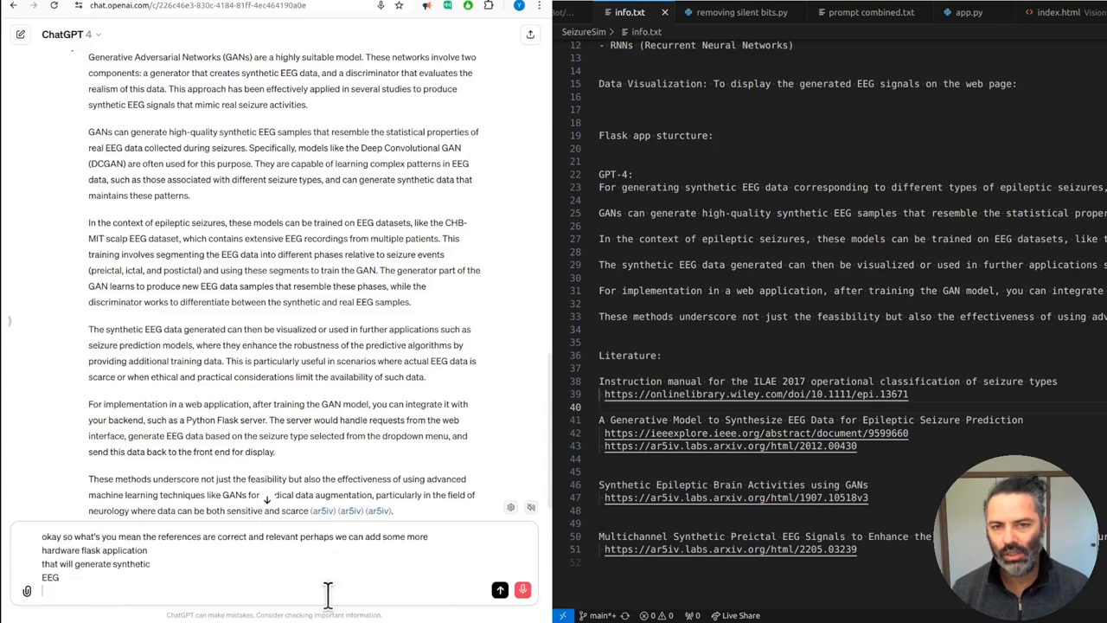
# Step: Extend the prompt to cover EEG before, during and after seizures and ask ChatGPT to explain
pyautogui.write('or probably')
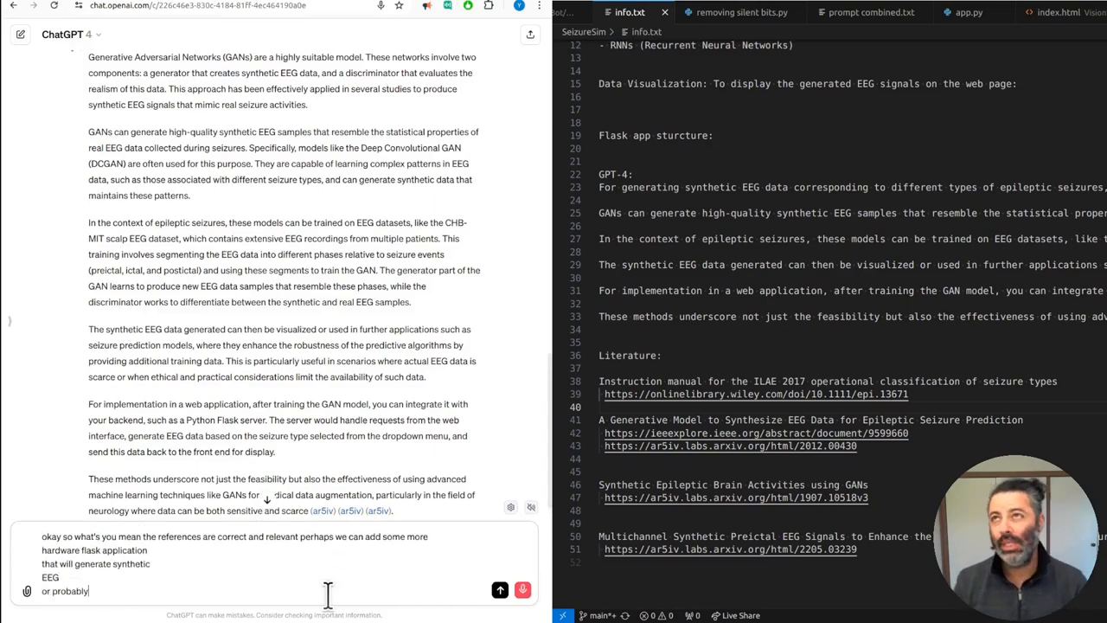
pyautogui.write('have to be during seizure before seizure and after seizure')
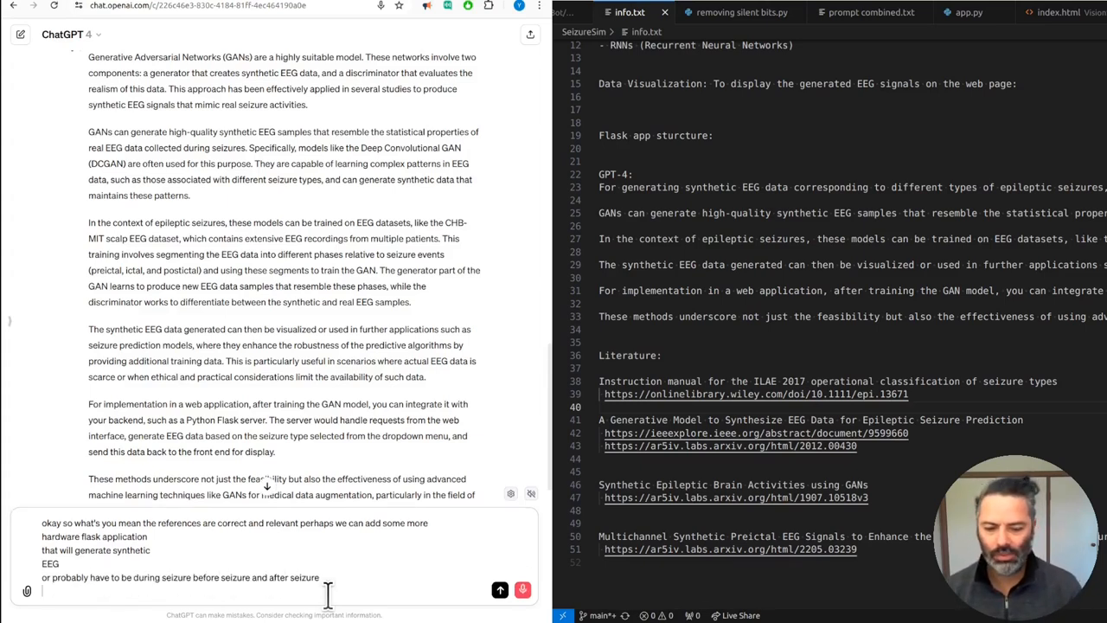
pyautogui.write("it's called")
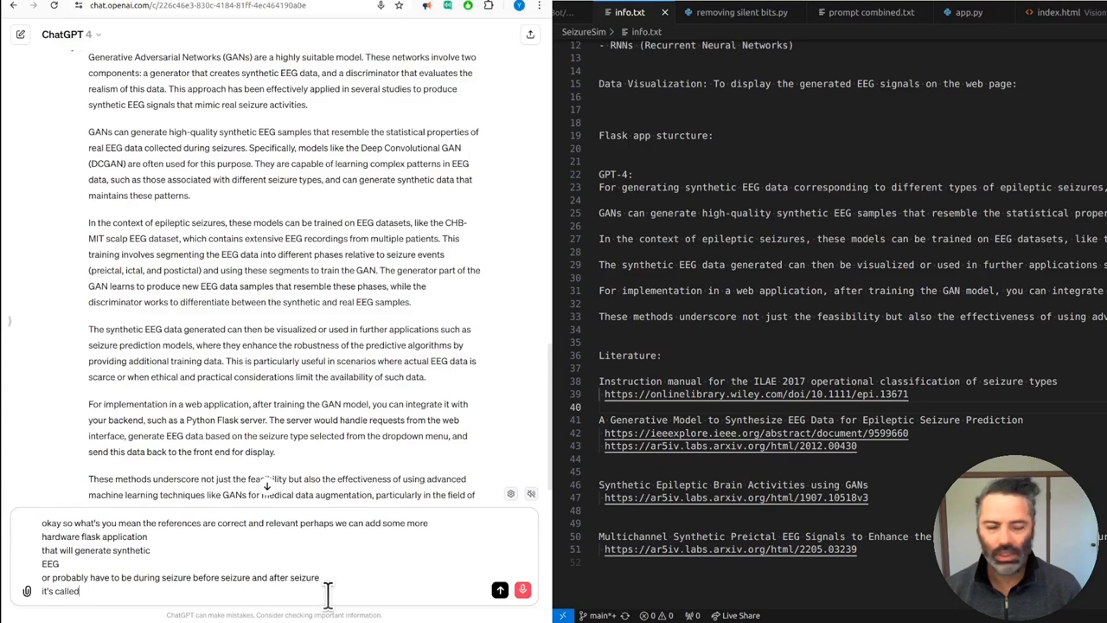
pyautogui.write('positive')
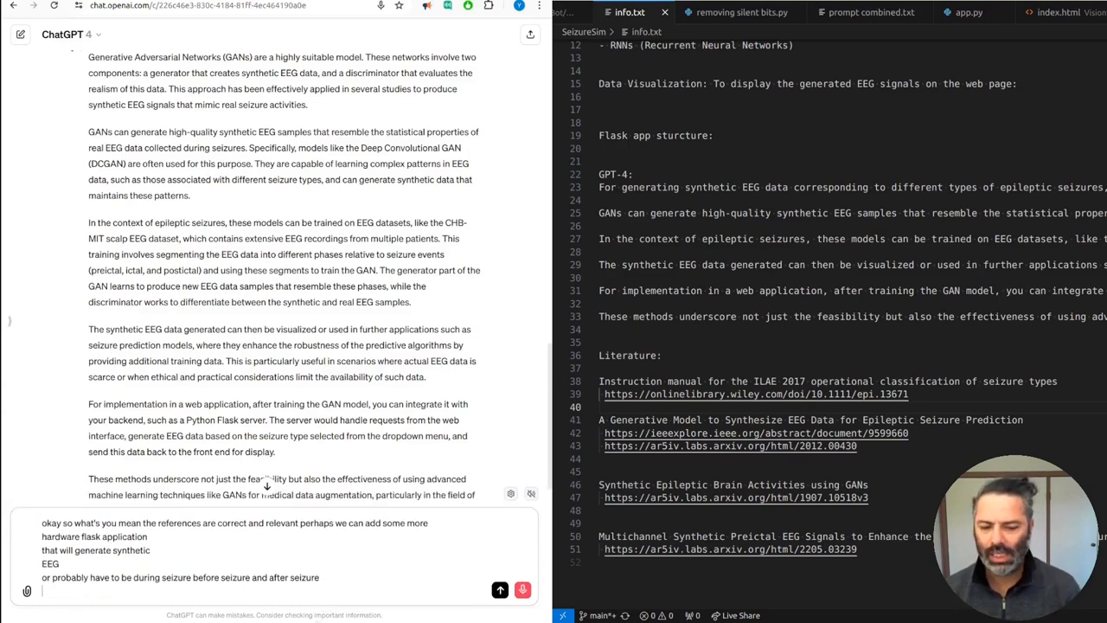
pyautogui.write('one of the professional names for')
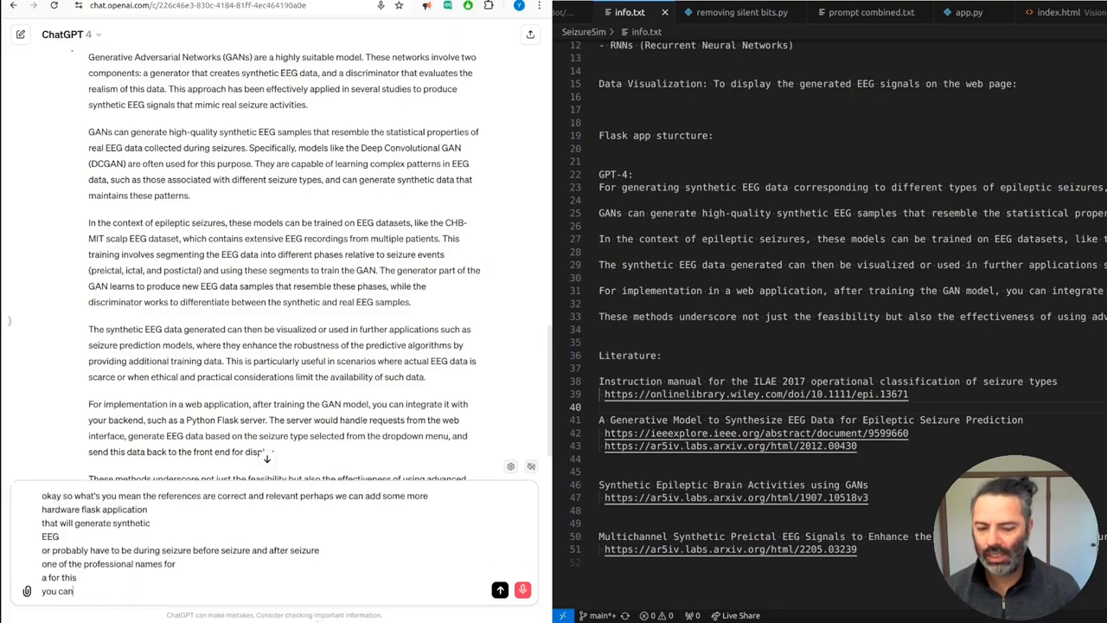
pyautogui.write('explain')
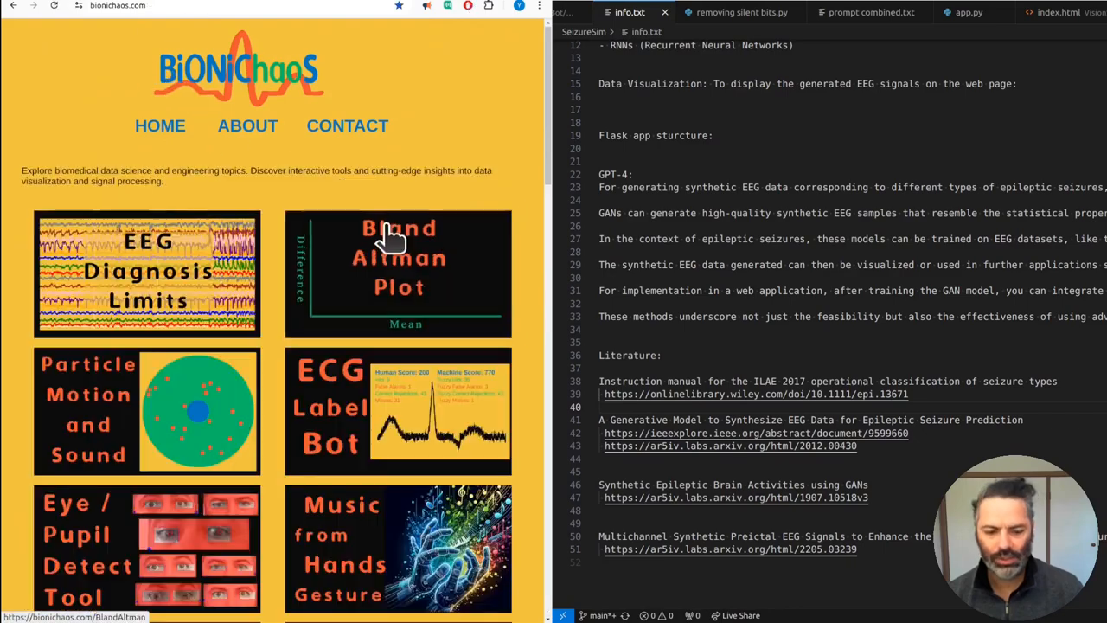
# Step: Open the EEG Diagnosis Limits article on BIONiChaoS and skim its opening sections
pyautogui.scroll(-3)
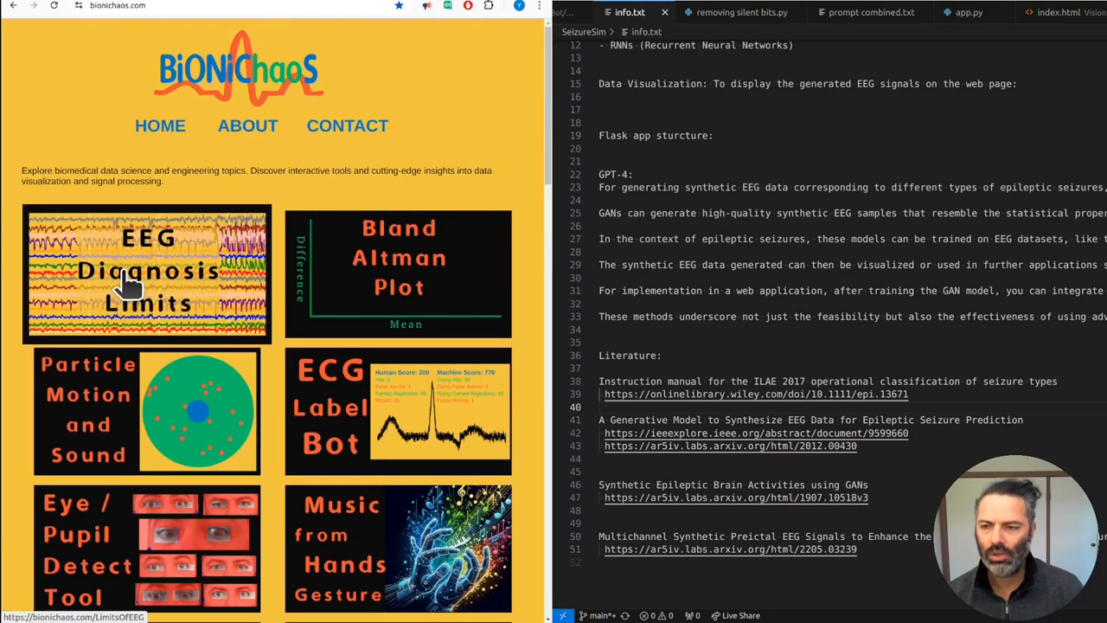
pyautogui.click(147, 273)
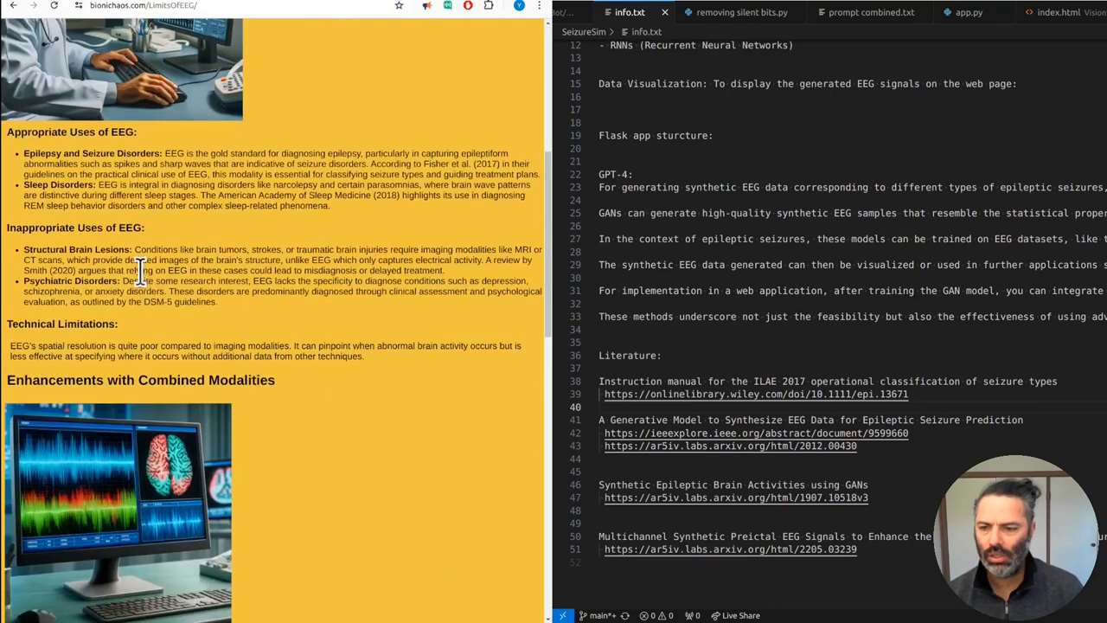
pyautogui.scroll(-3)
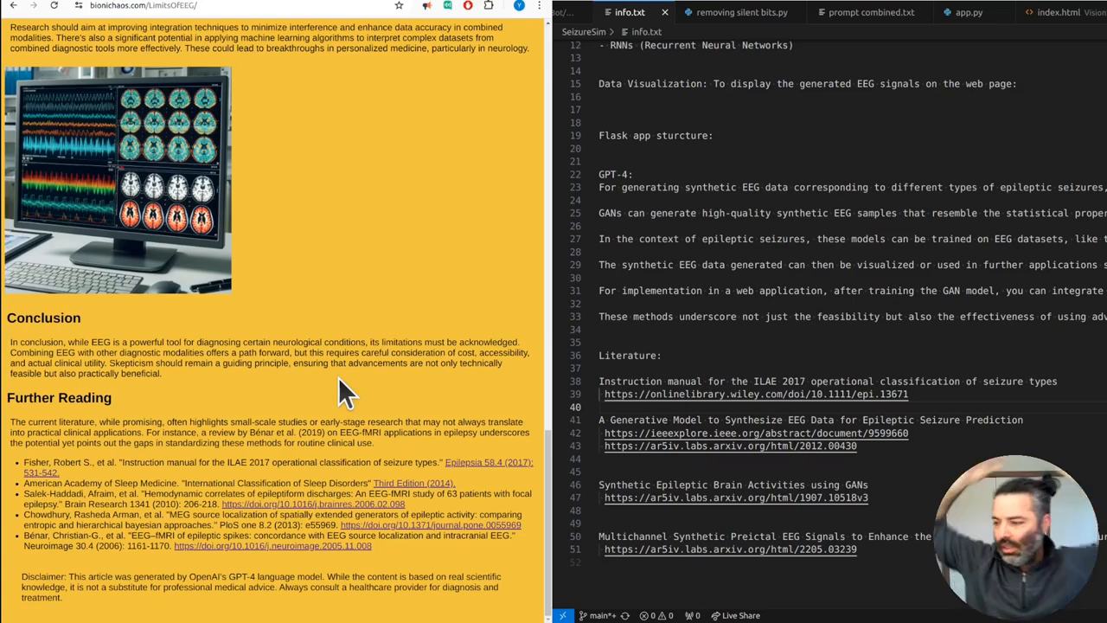
pyautogui.moveTo(211, 346)
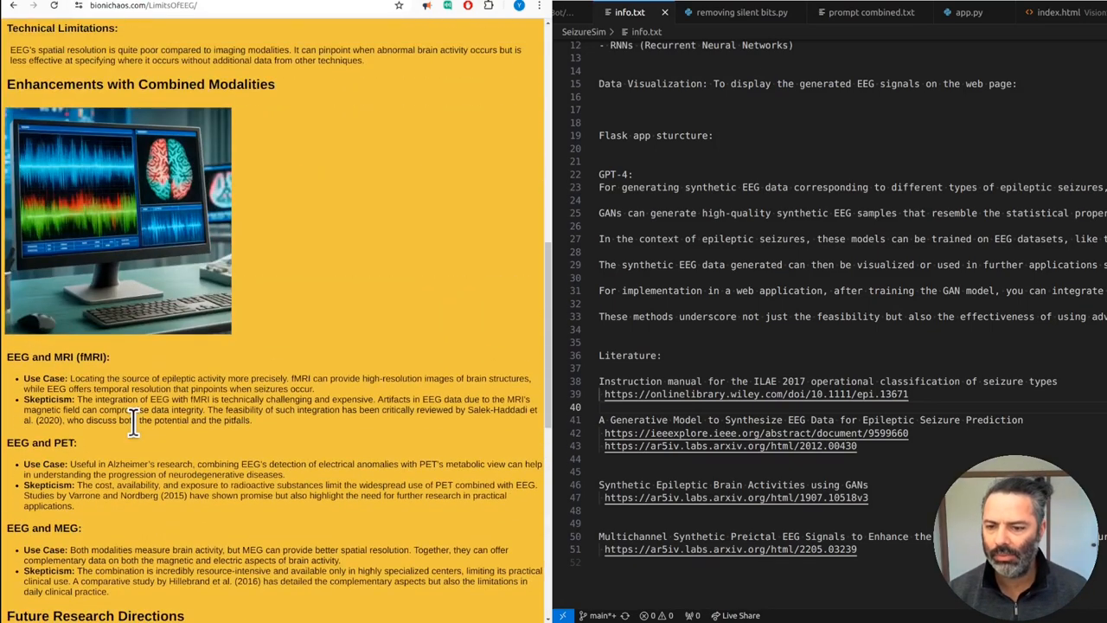
pyautogui.scroll(3)
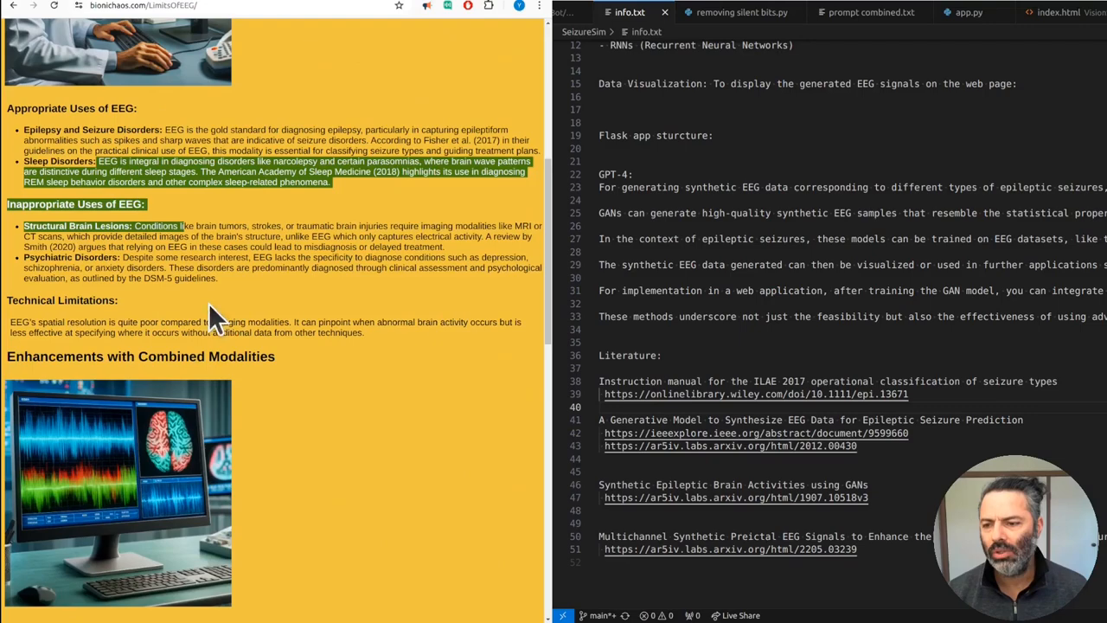
pyautogui.scroll(3)
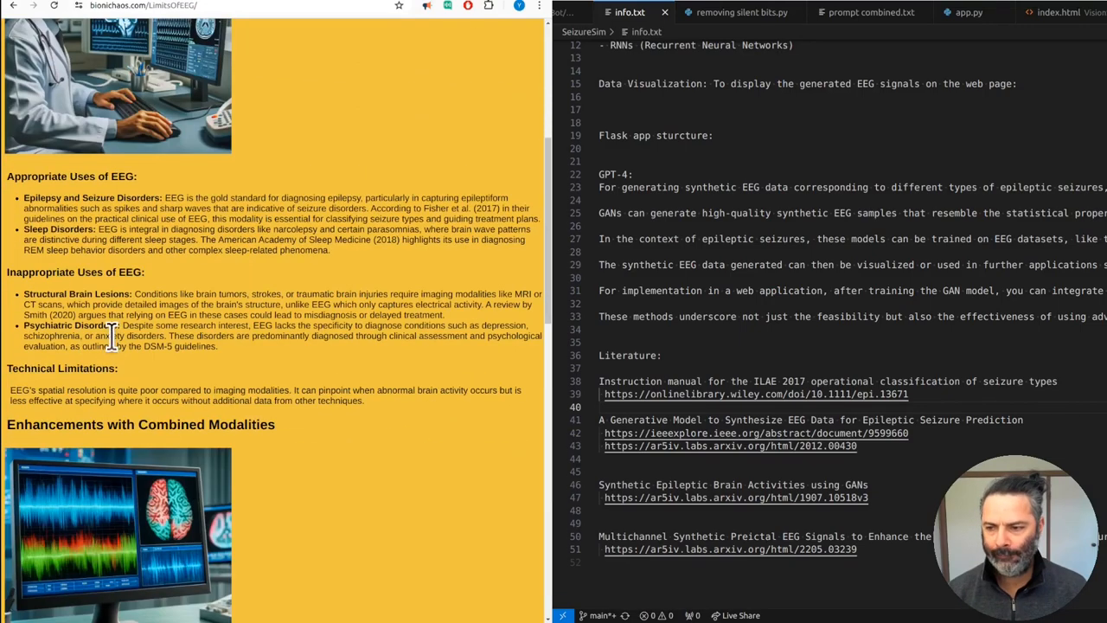
pyautogui.moveTo(167, 308)
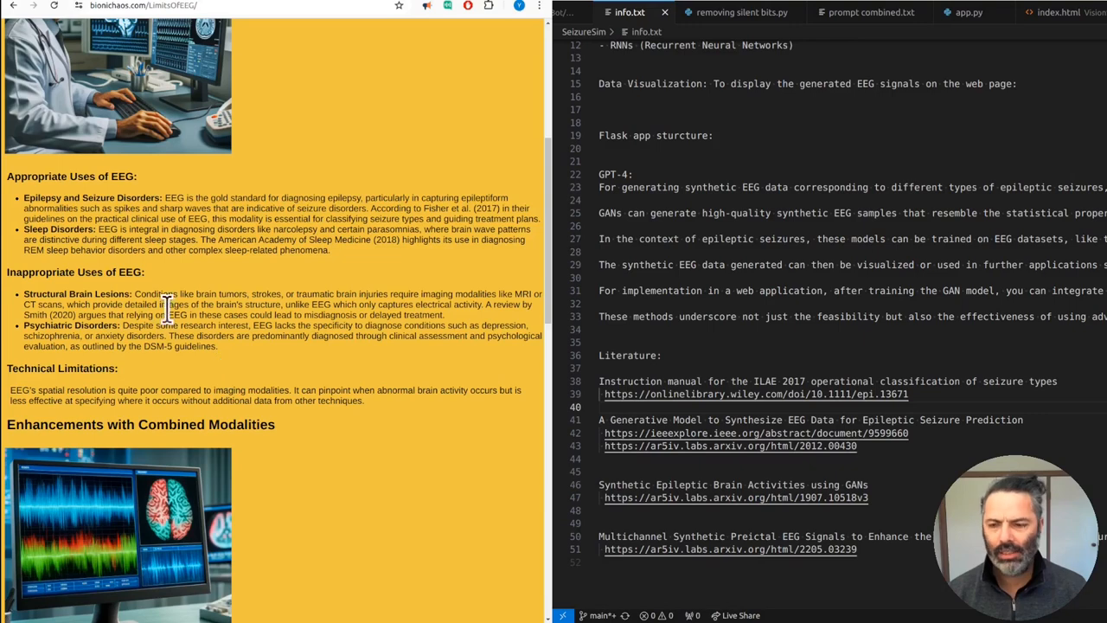
# Step: Mark the Inappropriate Uses of EEG heading, read further down and return to the title
pyautogui.doubleClick(78, 272)
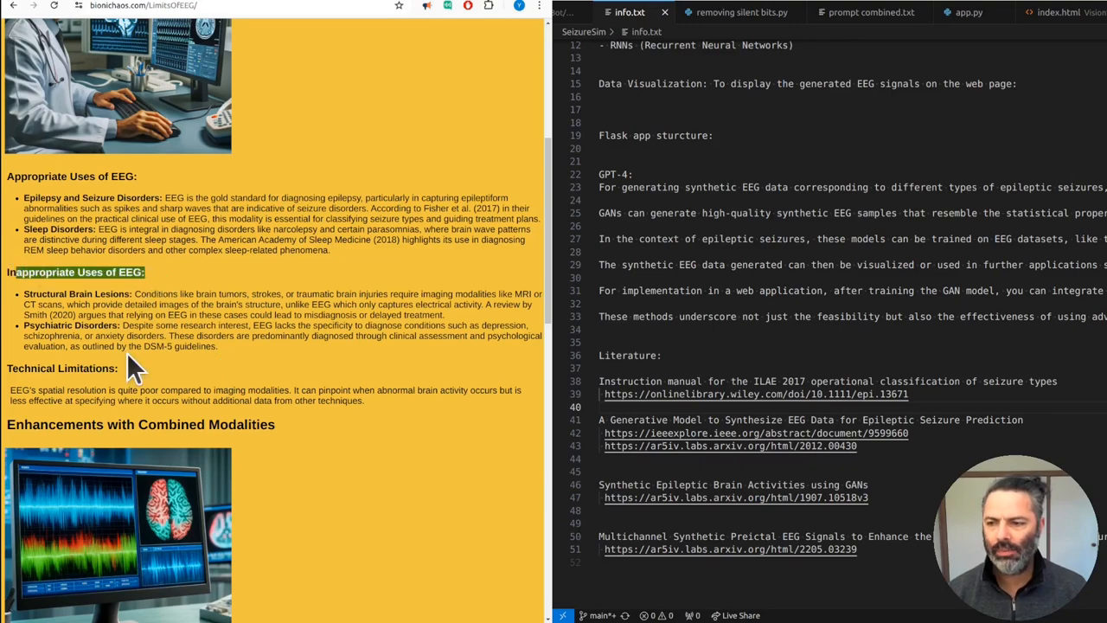
pyautogui.moveTo(31, 315)
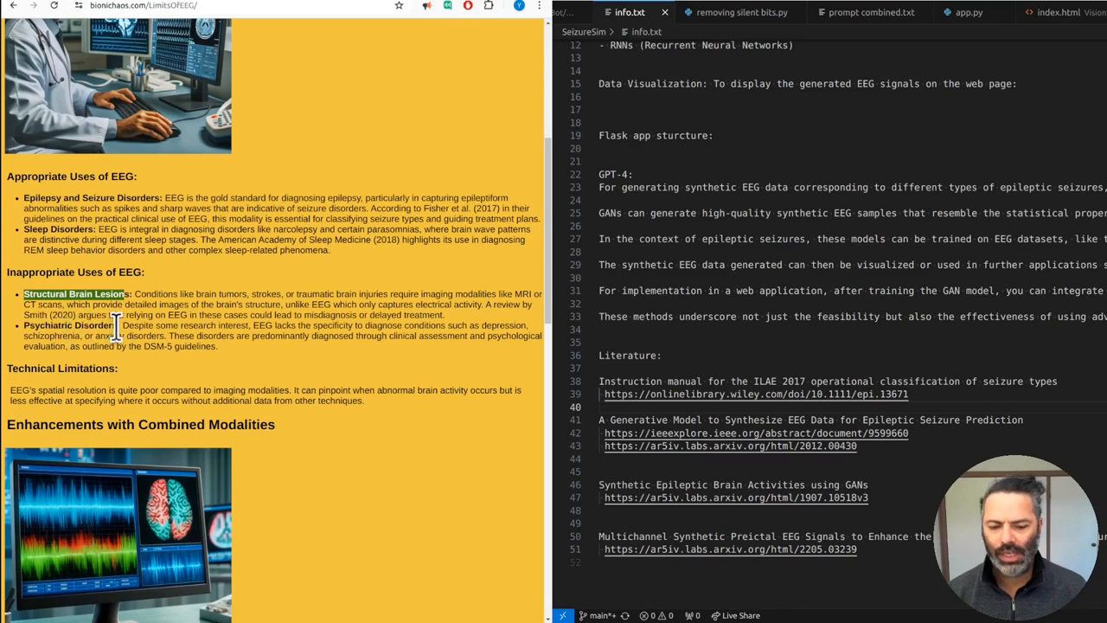
pyautogui.scroll(-3)
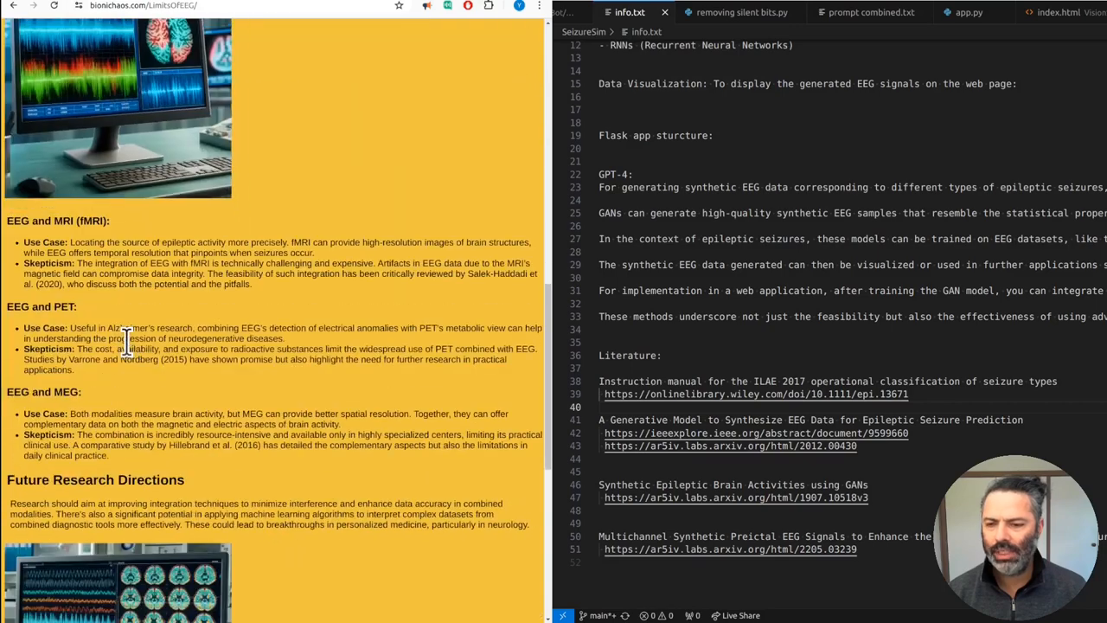
pyautogui.moveTo(284, 483)
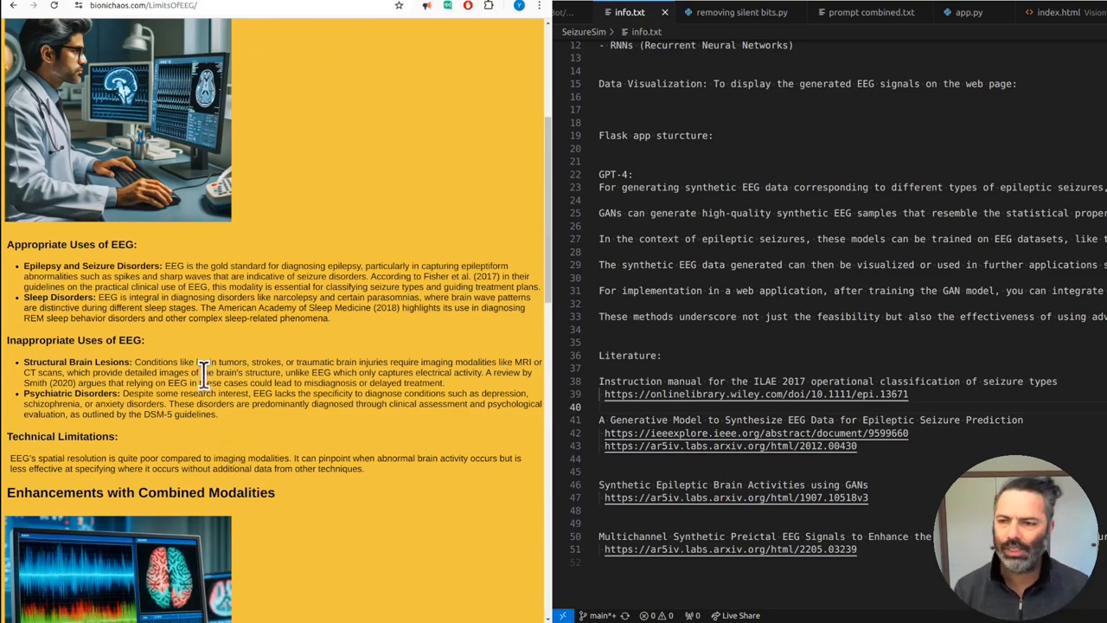
pyautogui.scroll(3)
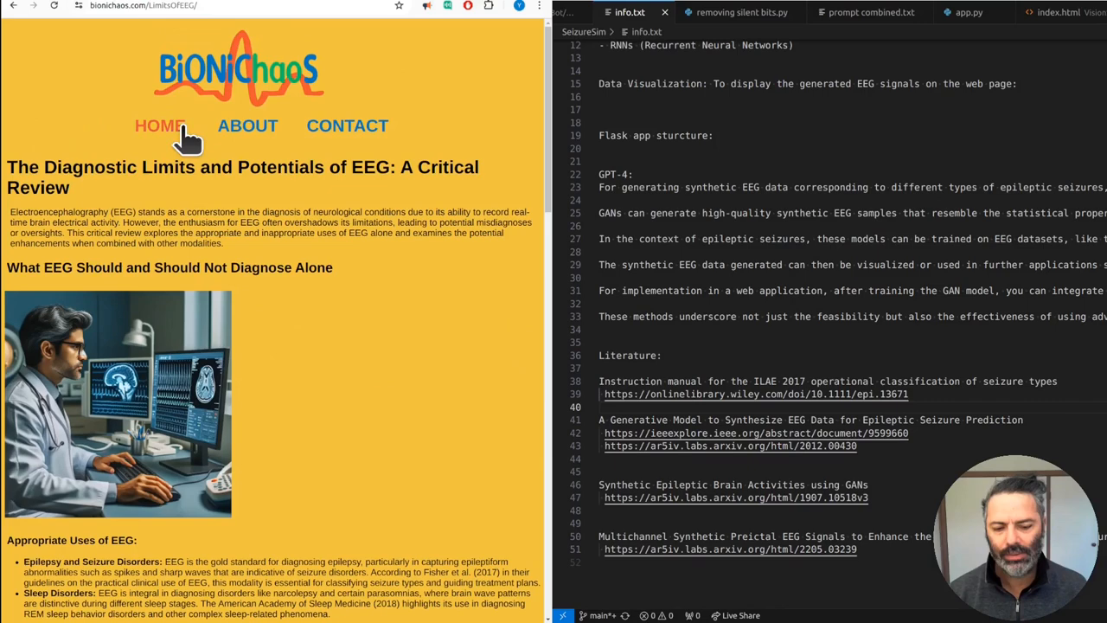
pyautogui.moveTo(223, 112)
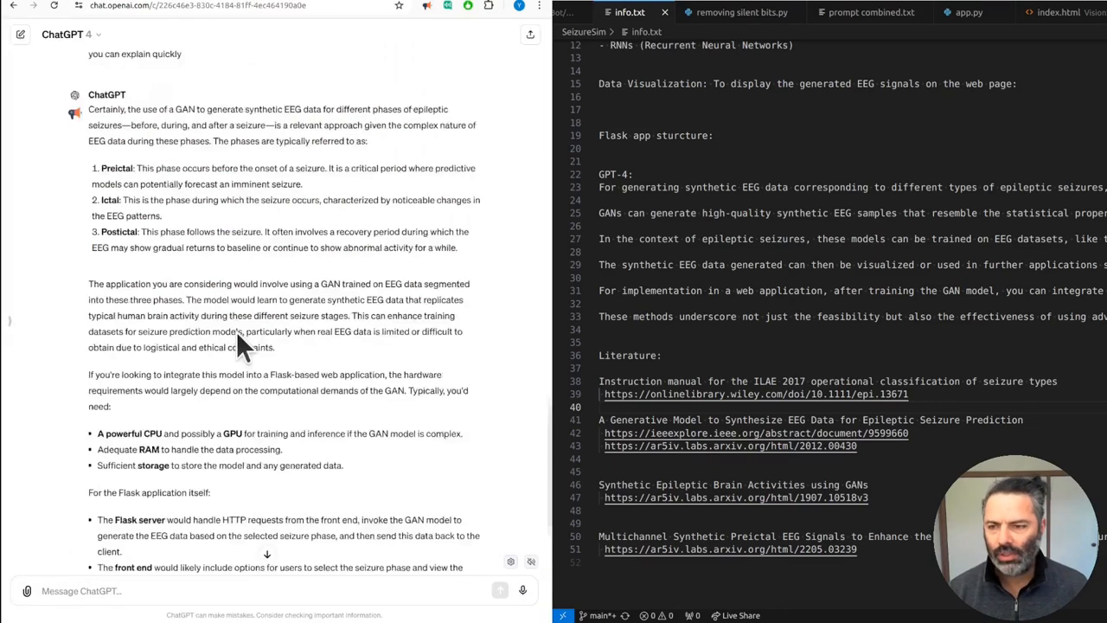
# Step: Select the GPT-4 reply's explanation of the preictal, ictal and postictal seizure phases
pyautogui.scroll(-3)
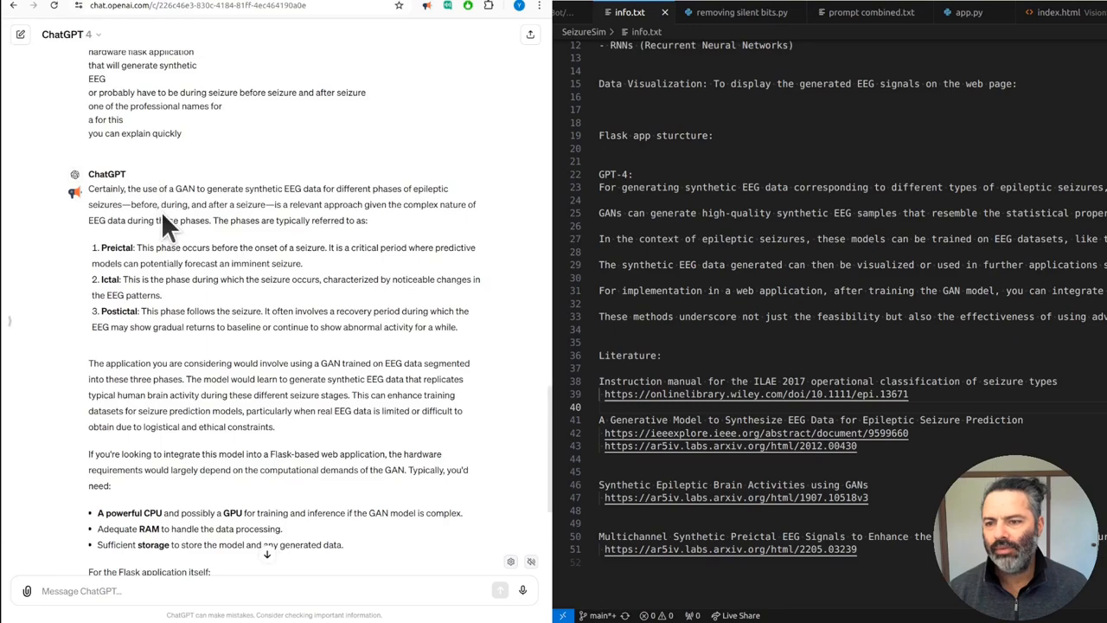
pyautogui.scroll(-3)
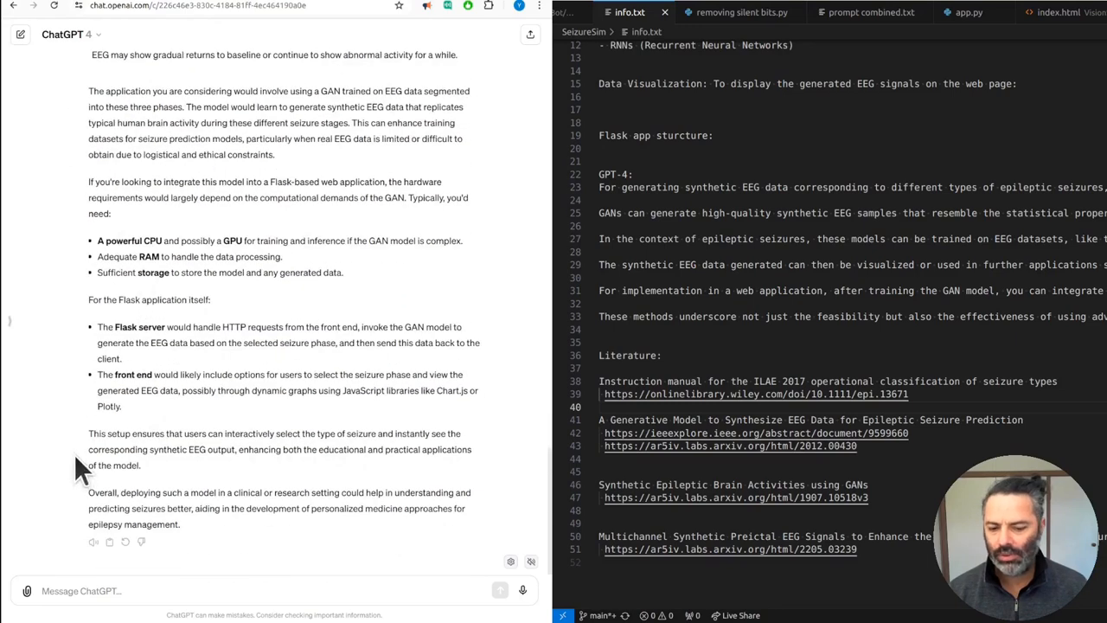
pyautogui.moveTo(93, 553)
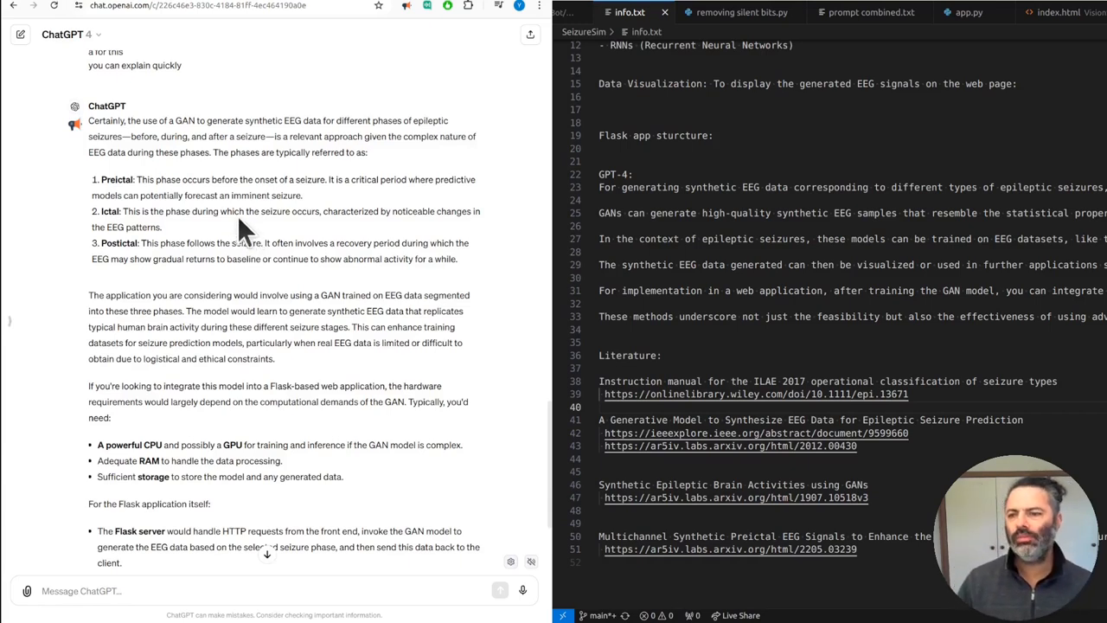
pyautogui.moveTo(765, 242)
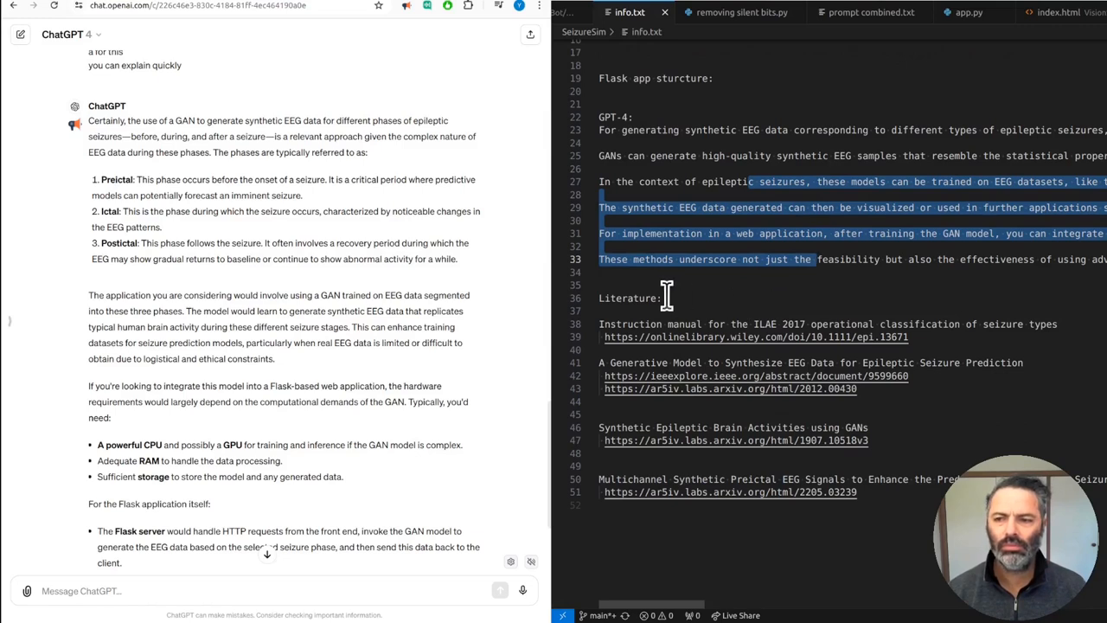
pyautogui.moveTo(476, 273)
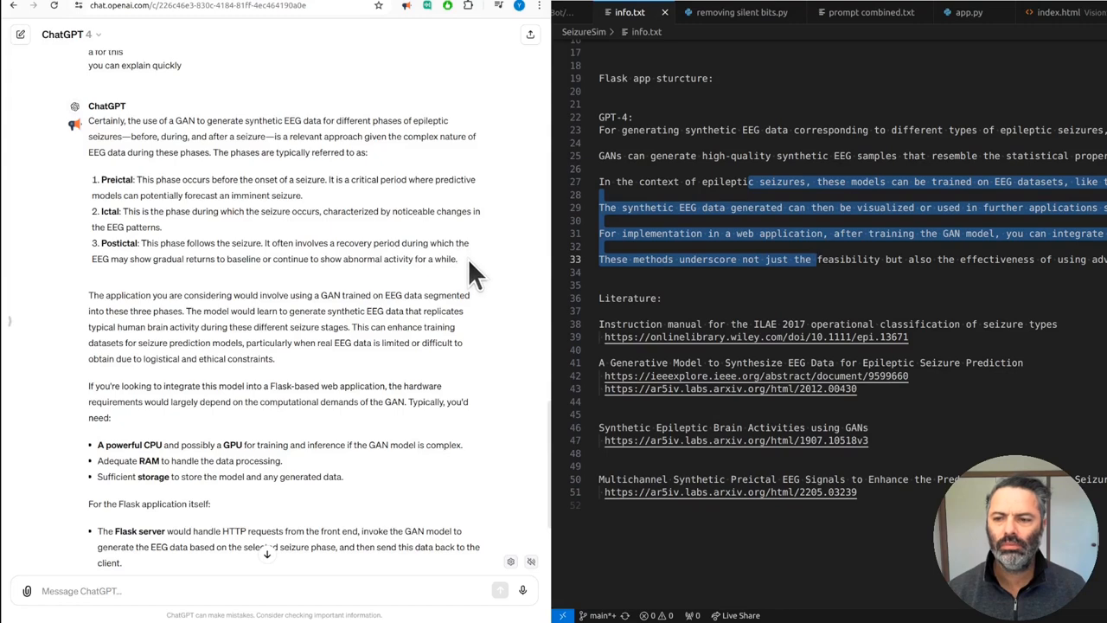
pyautogui.moveTo(208, 390)
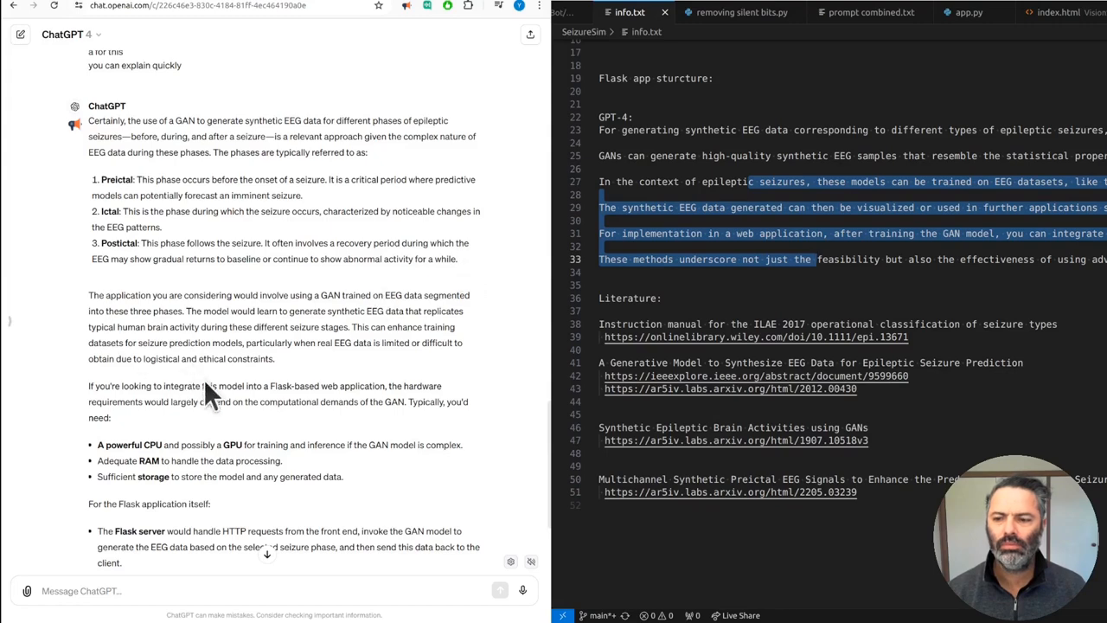
pyautogui.scroll(-3)
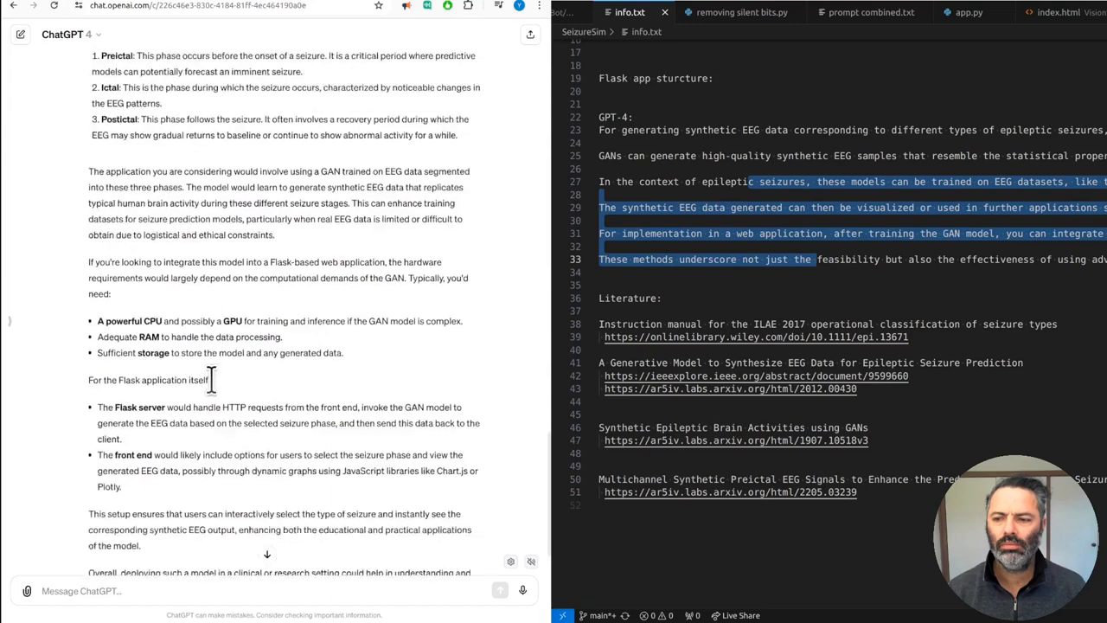
pyautogui.scroll(-3)
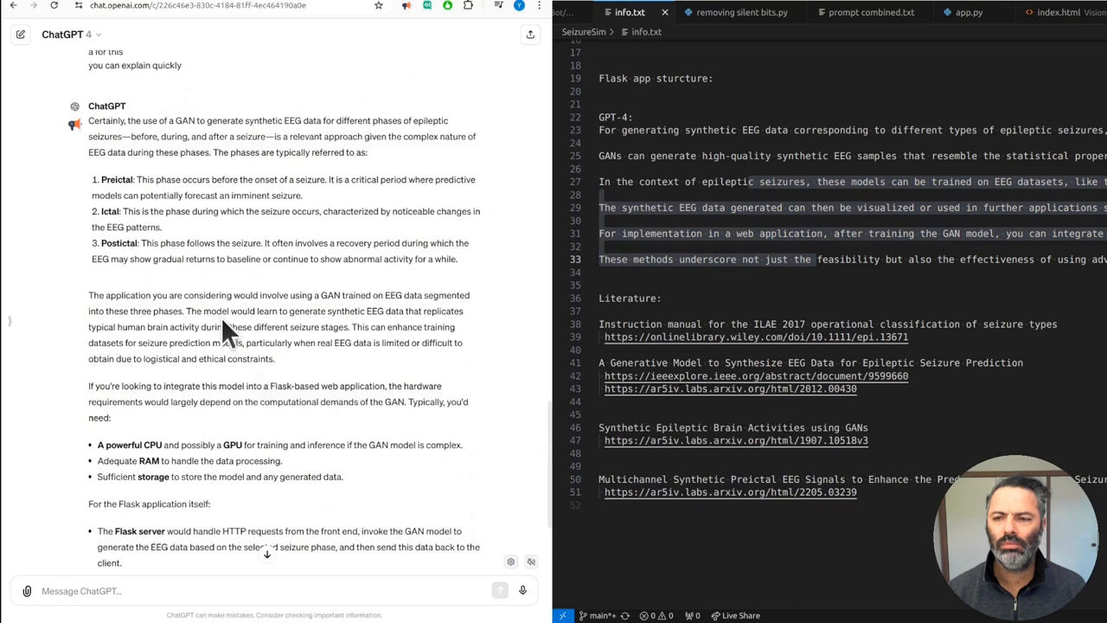
pyautogui.moveTo(192, 259)
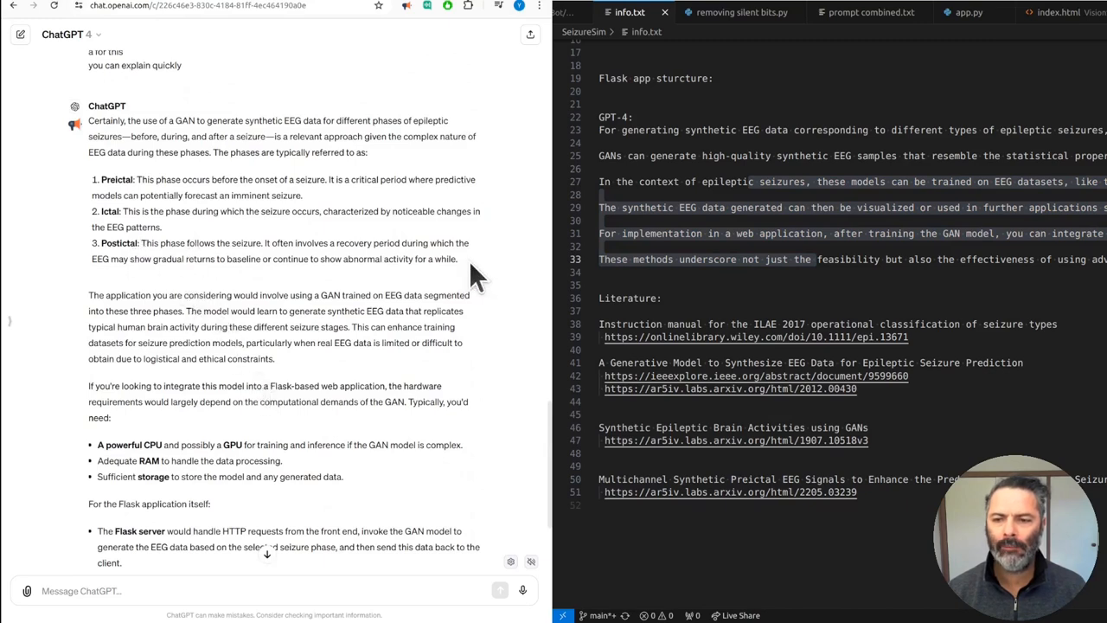
pyautogui.moveTo(121, 121); pyautogui.dragTo(450, 259)
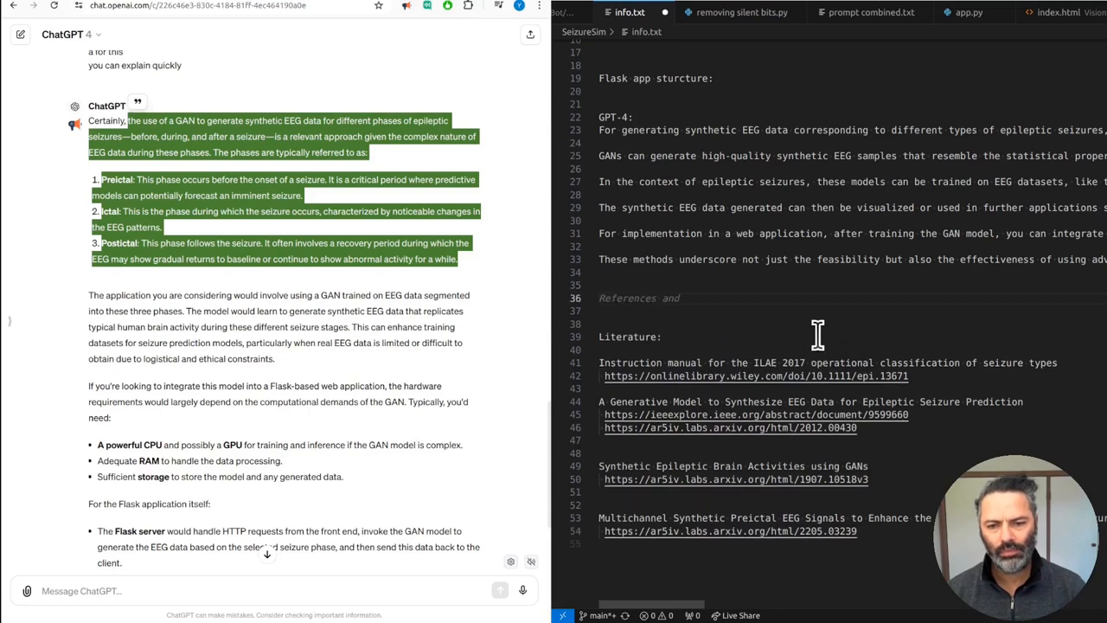
# Step: Paste the seizure-phase definitions into info.txt under a new GPT-4 heading and review the rest of the reply
pyautogui.write('GPT-4:')
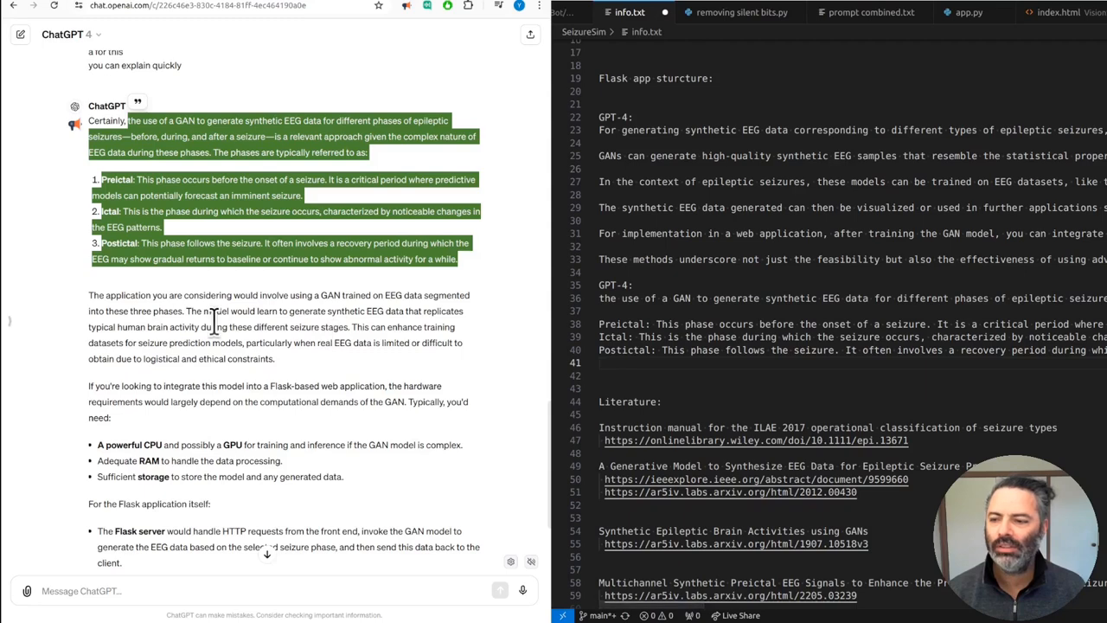
pyautogui.scroll(-3)
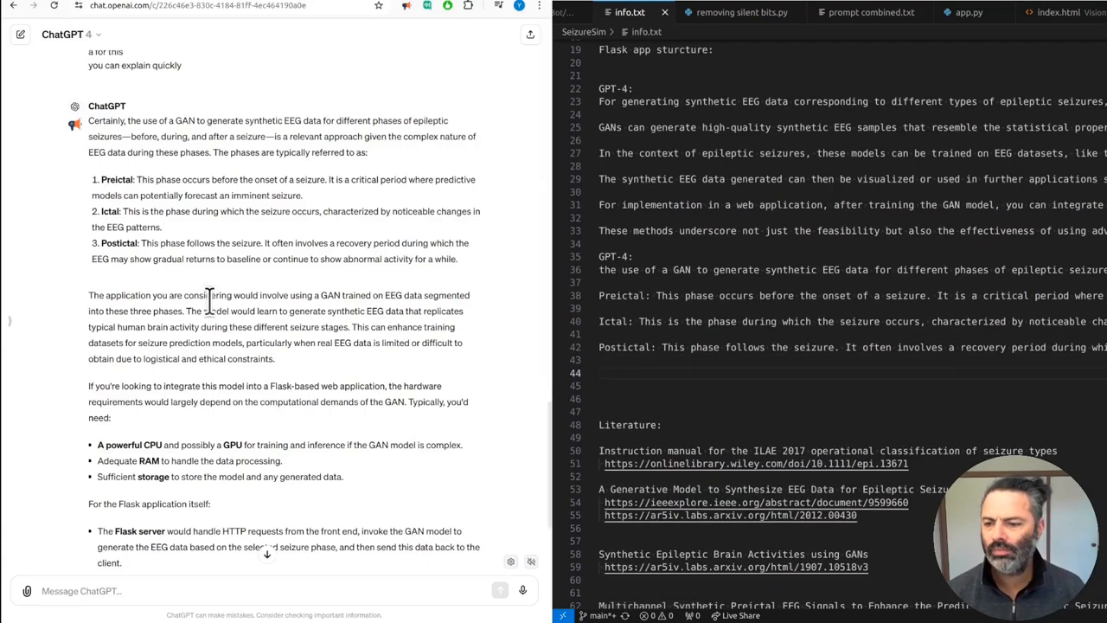
pyautogui.scroll(-3)
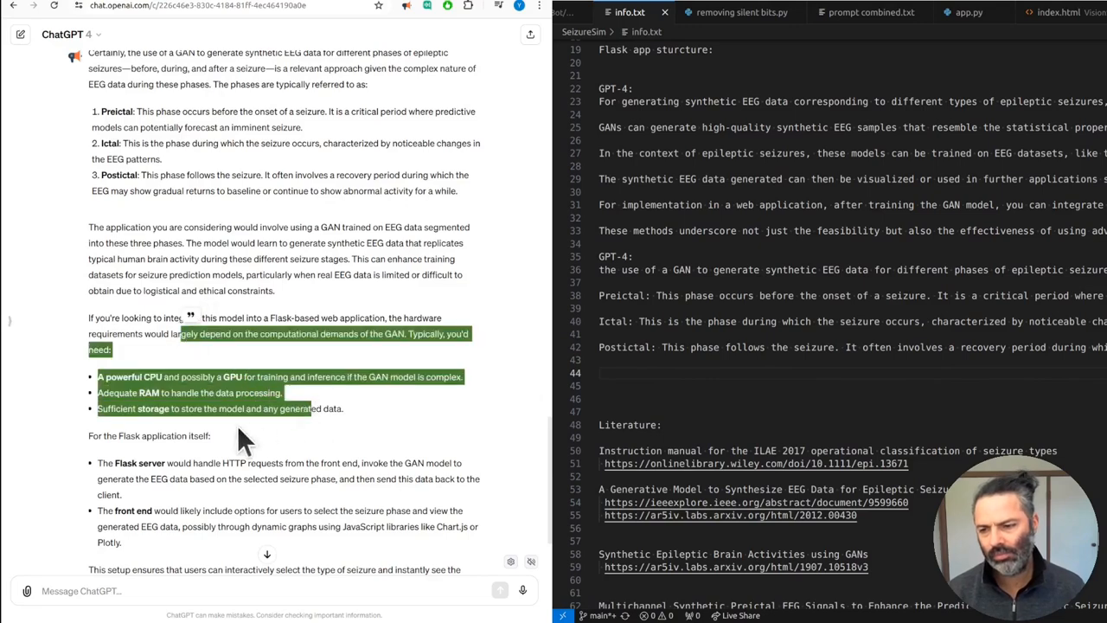
pyautogui.scroll(-3)
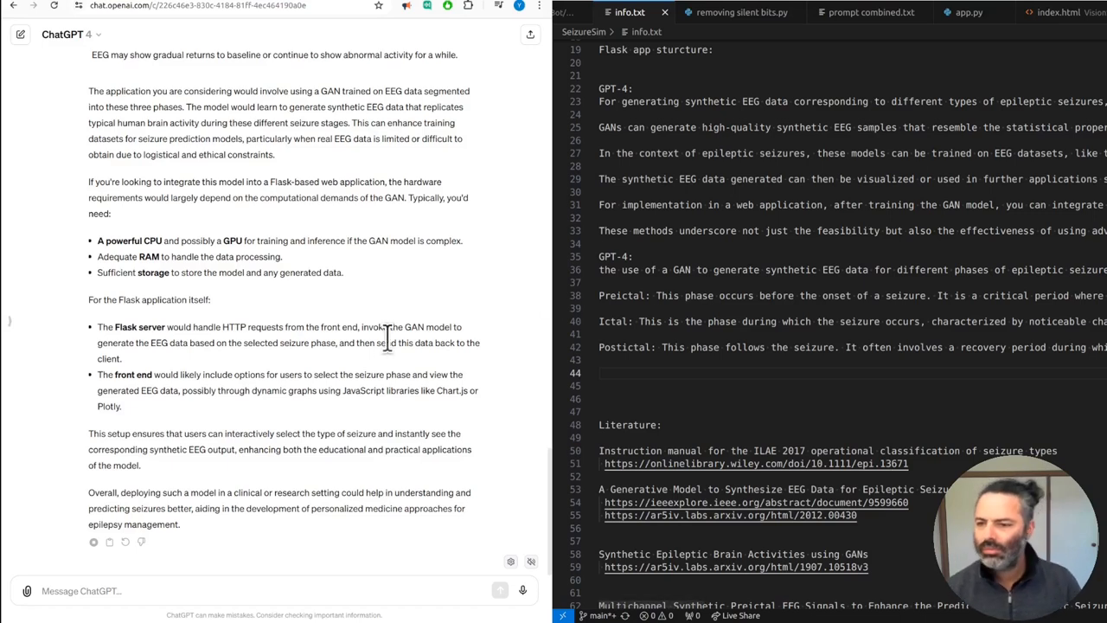
# Step: Select the GAN application paragraph in ChatGPT to copy it below the GPT-4 notes
pyautogui.write('h')
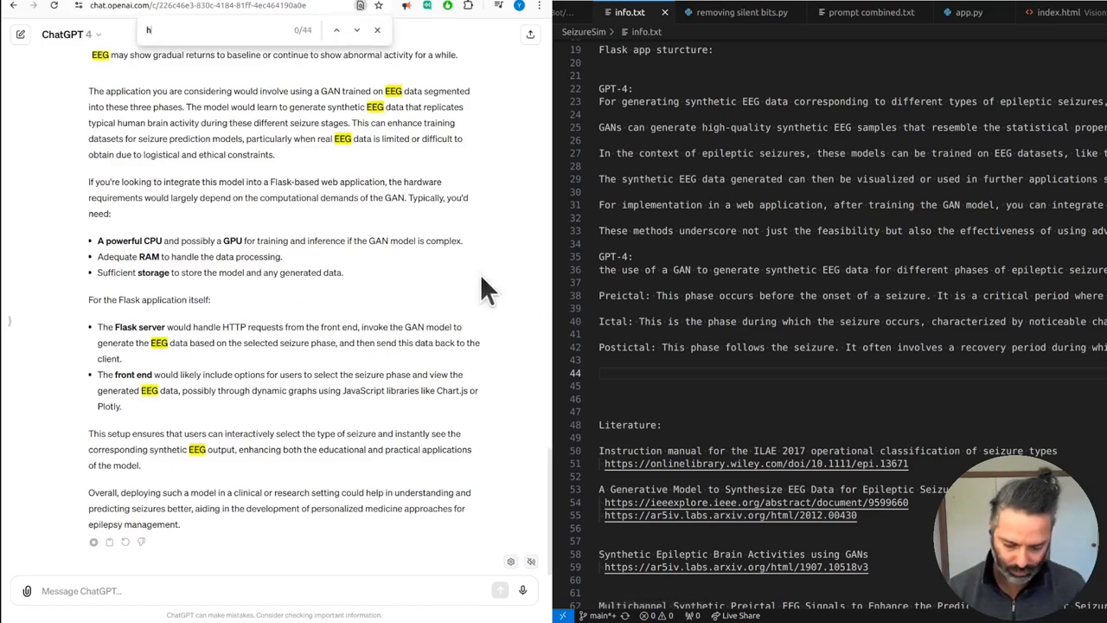
pyautogui.write('elp')
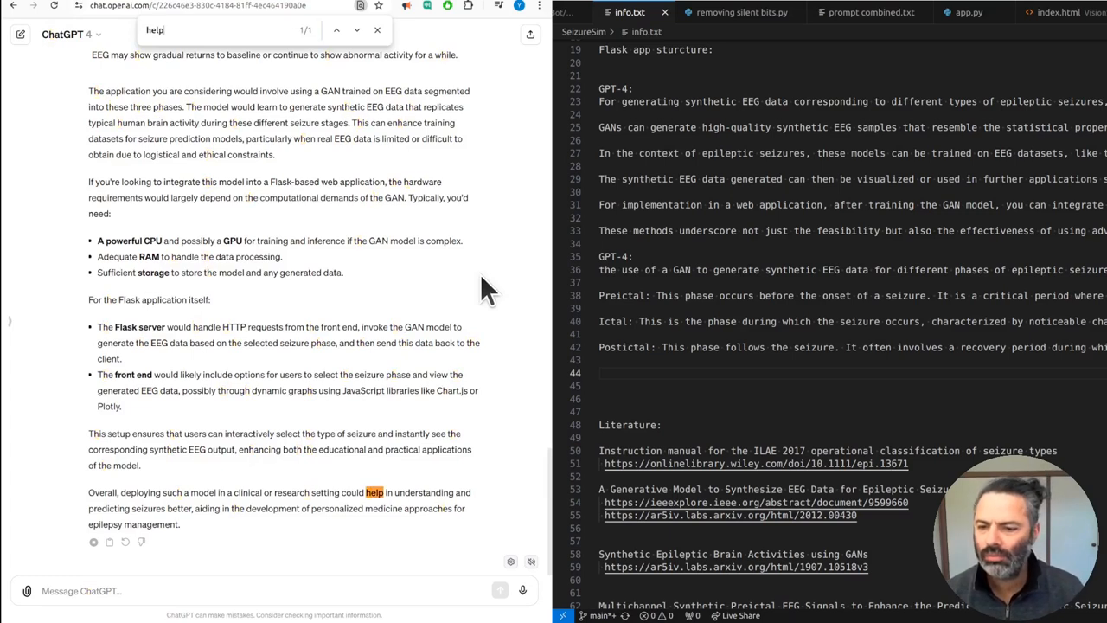
pyautogui.moveTo(419, 450)
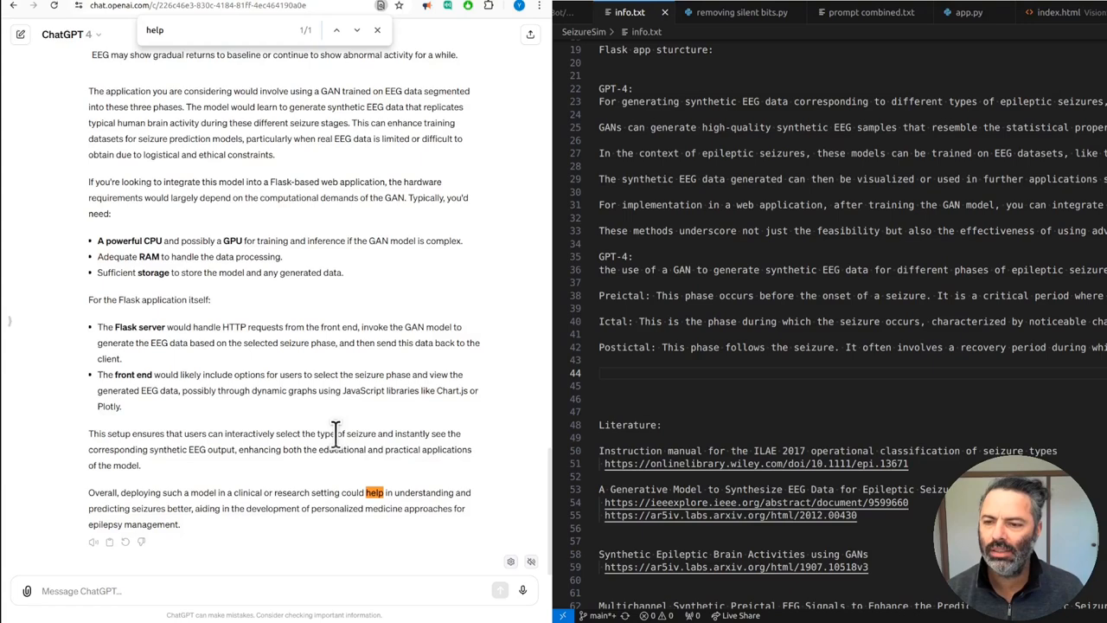
pyautogui.moveTo(159, 372)
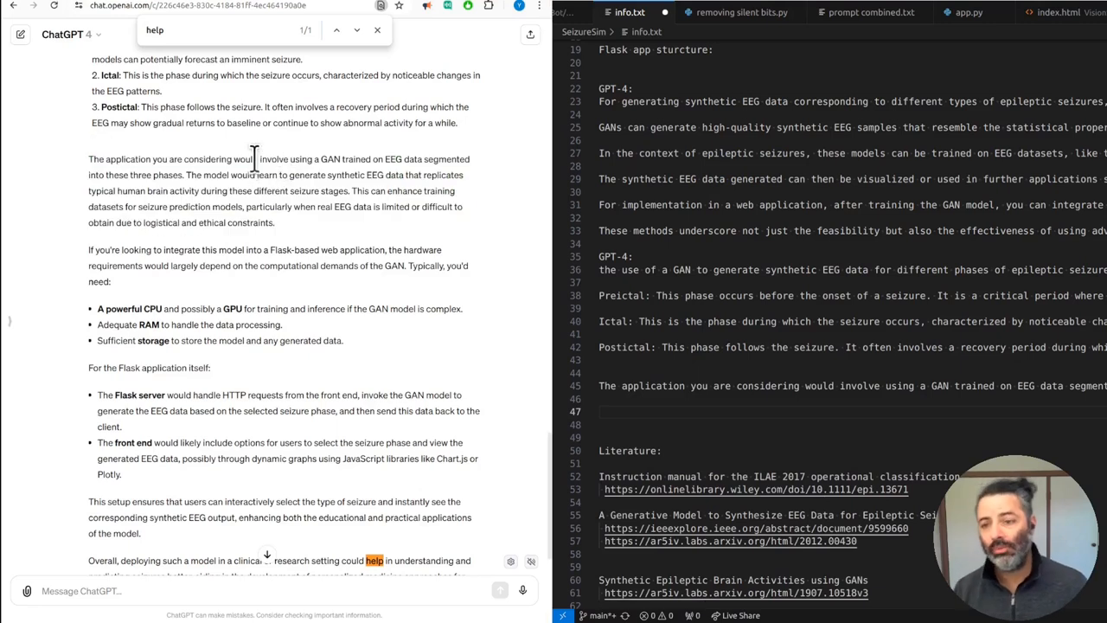
pyautogui.moveTo(251, 159); pyautogui.dragTo(329, 182)
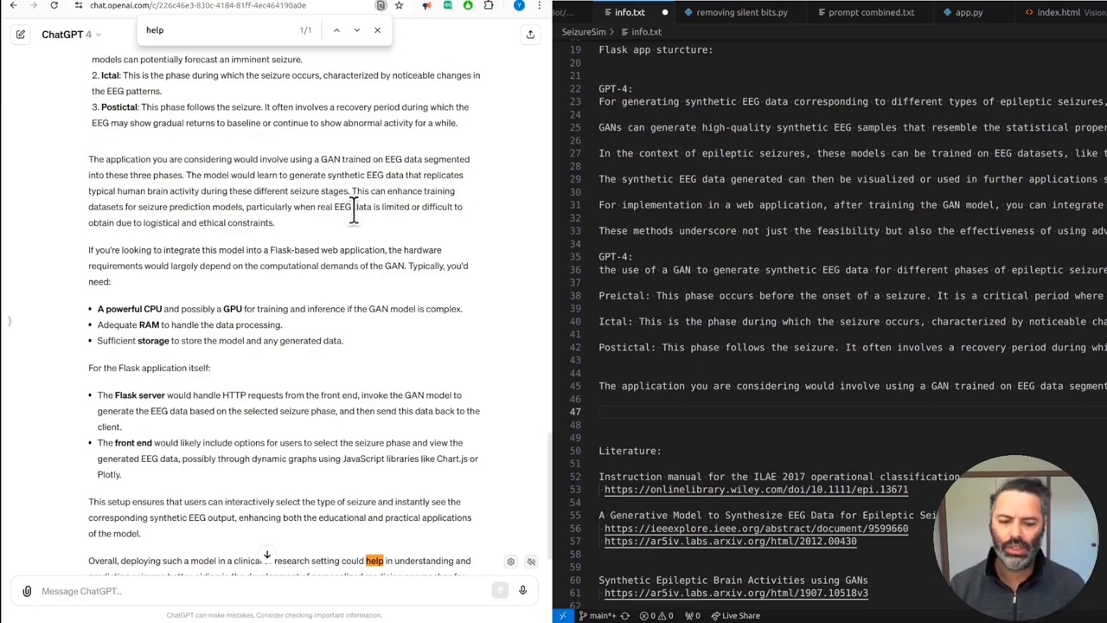
pyautogui.moveTo(355, 216)
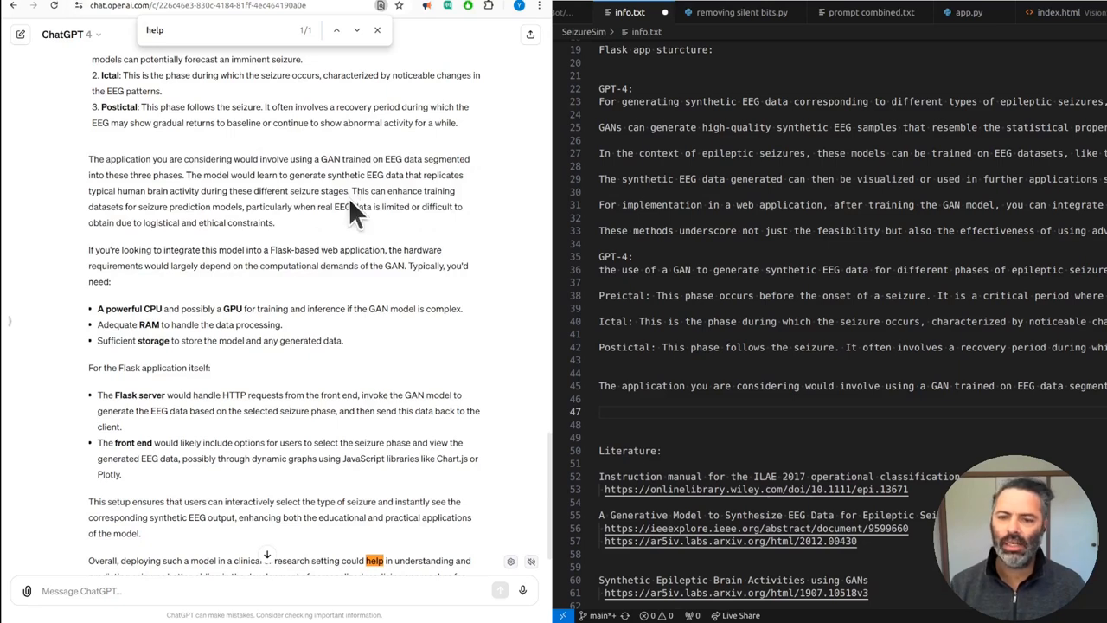
pyautogui.moveTo(381, 204)
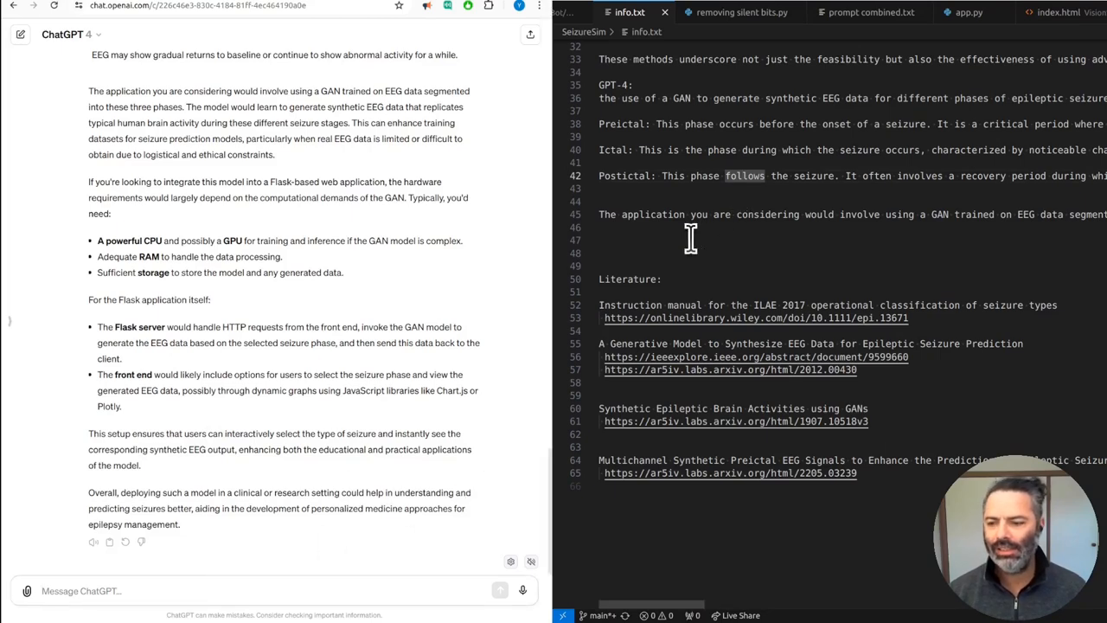
# Step: Open the ILAE 2017 seizure classification paper from info.txt and read its summary
pyautogui.click(755, 318)
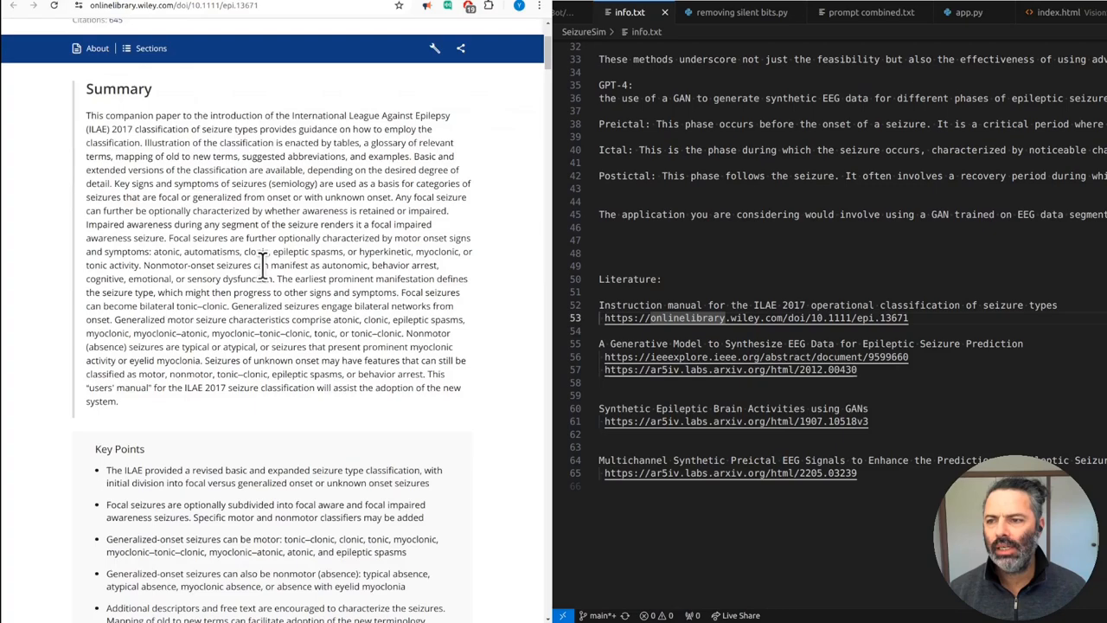
pyautogui.scroll(-3)
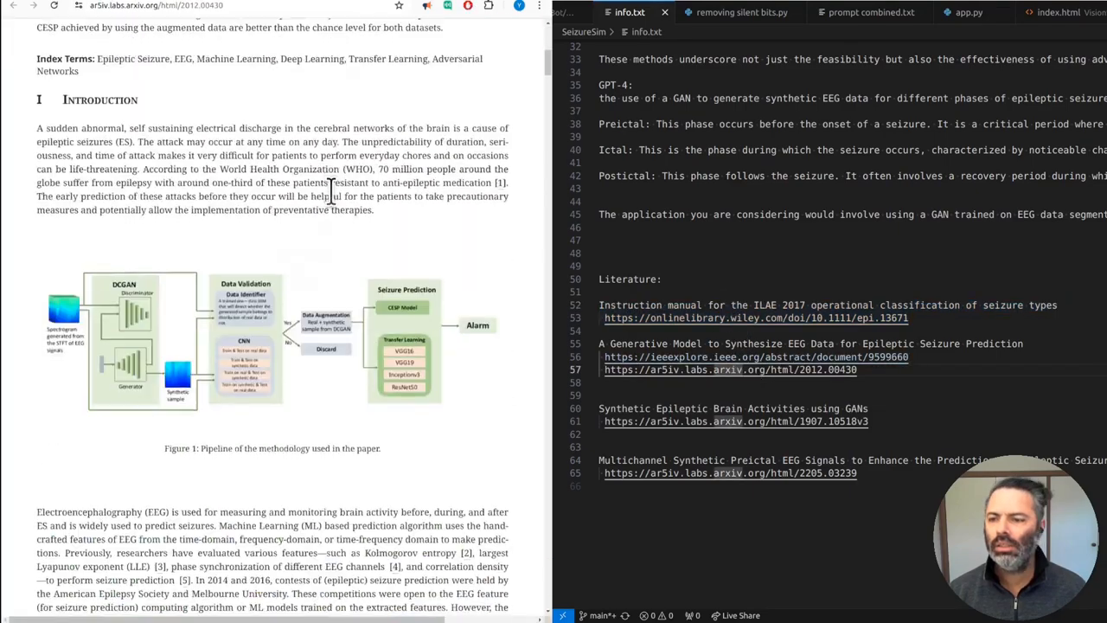
pyautogui.scroll(-3)
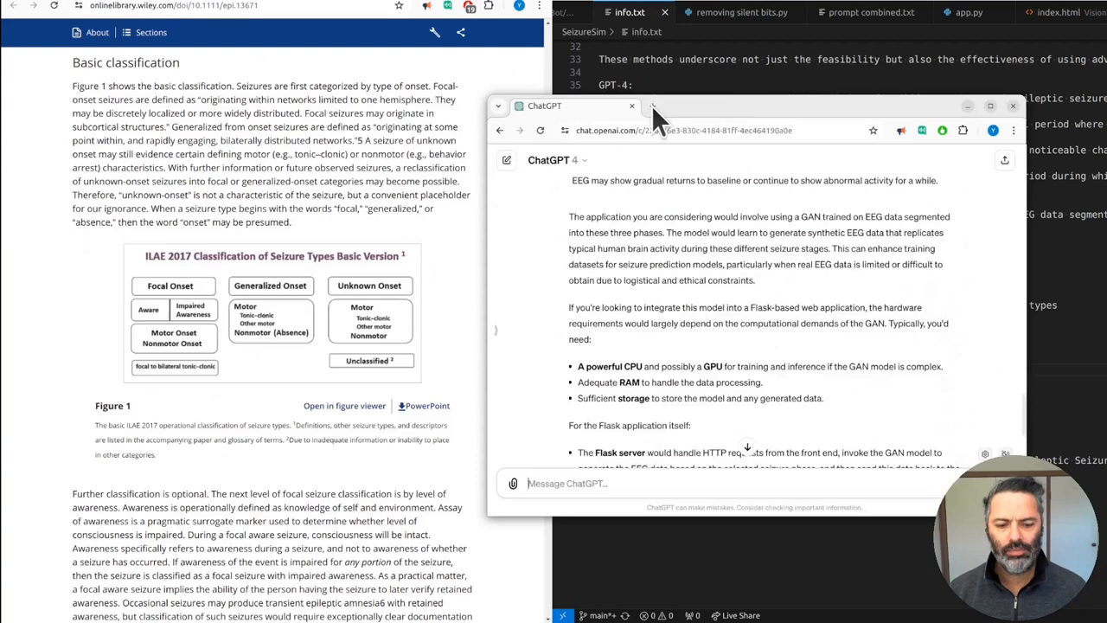
# Step: In a new chat, ask ChatGPT to complete the sentence about the CHB-MIT dataset's 844h continuous recordings
pyautogui.click(787, 106)
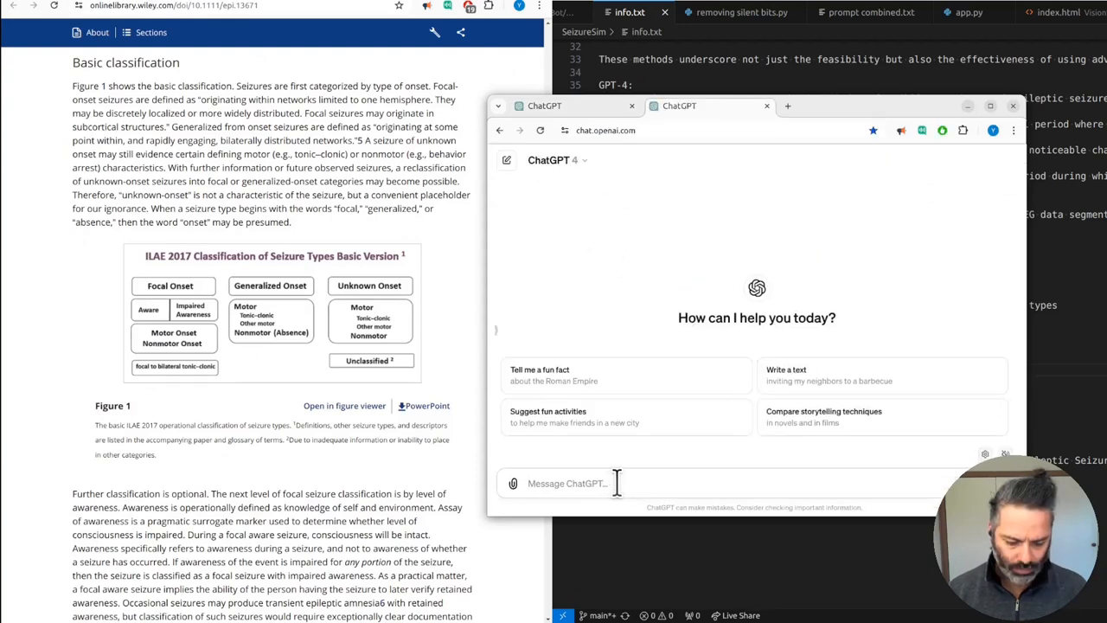
pyautogui.write('complete the followin')
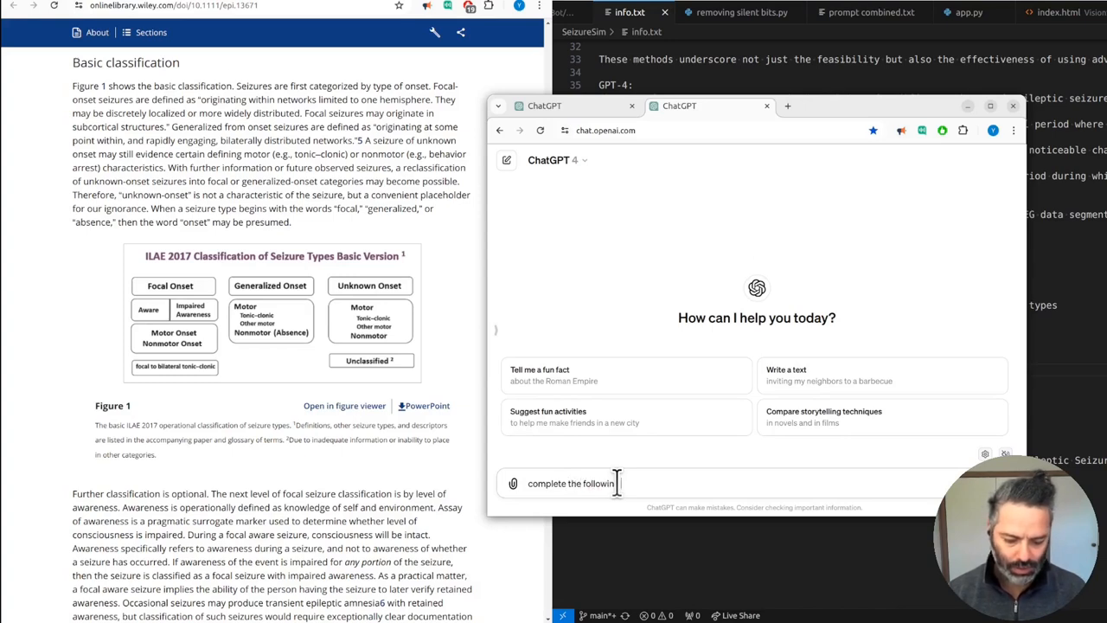
pyautogui.write('entace')
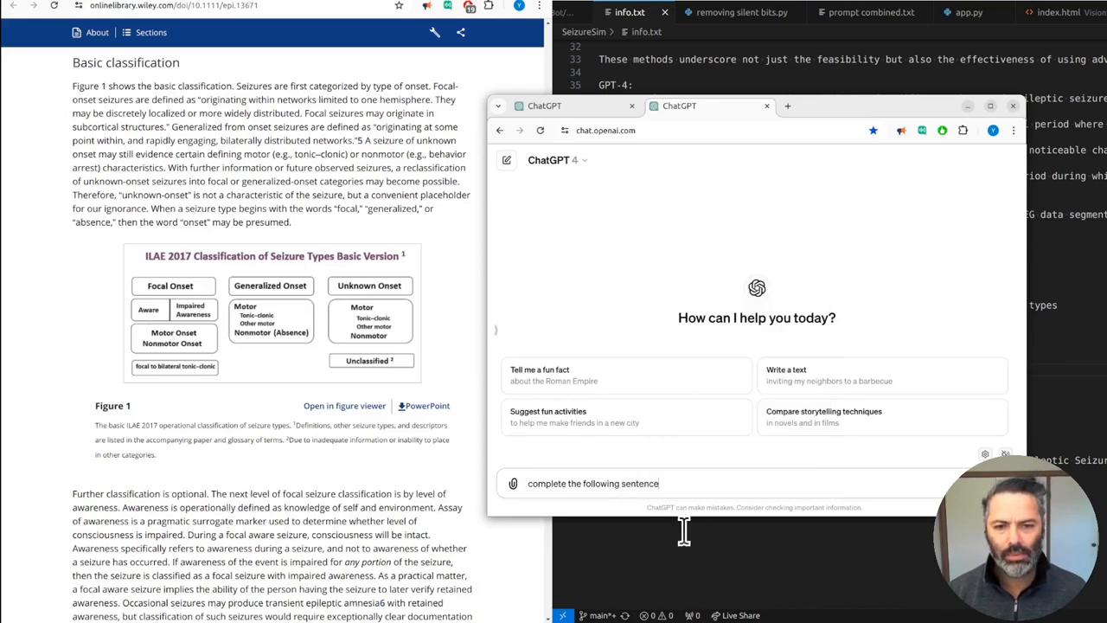
pyautogui.write(':')
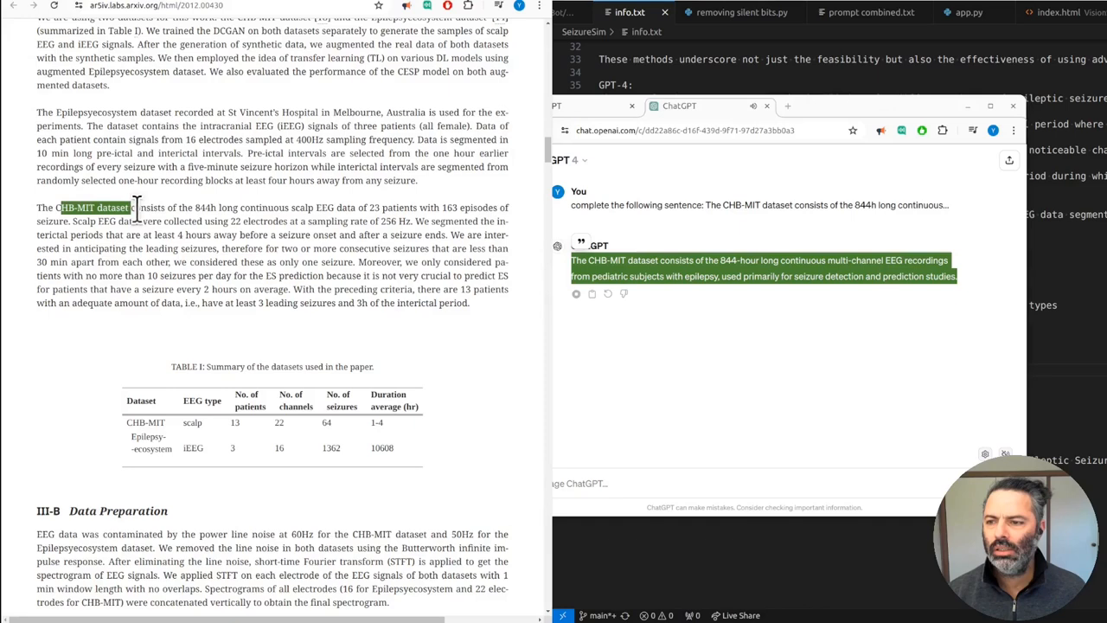
pyautogui.moveTo(129, 208); pyautogui.dragTo(223, 208)
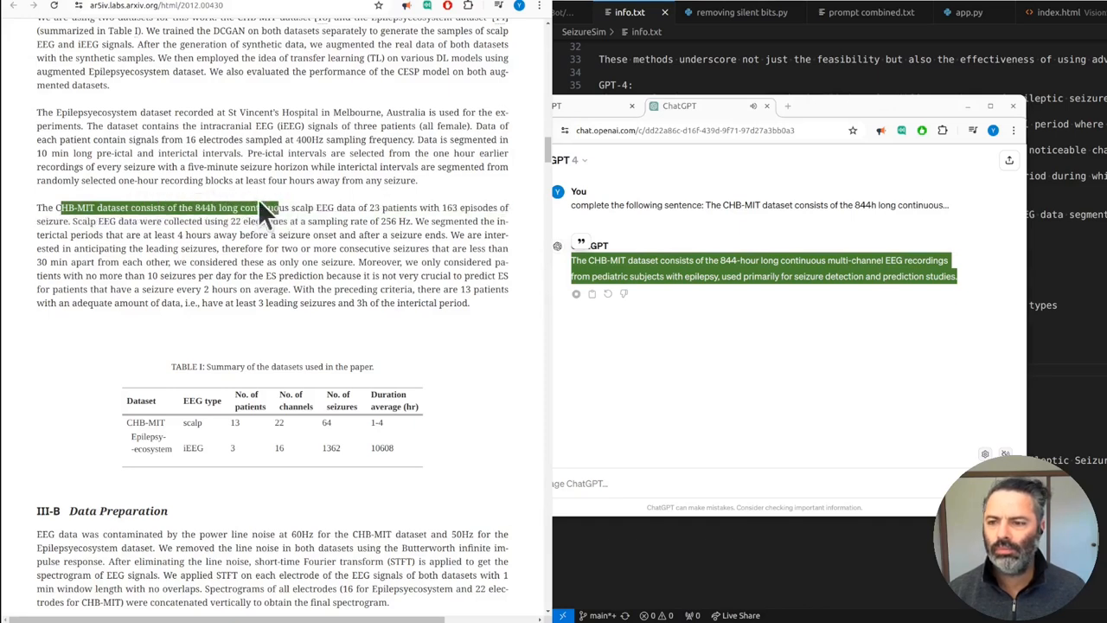
pyautogui.moveTo(259, 208); pyautogui.dragTo(384, 207)
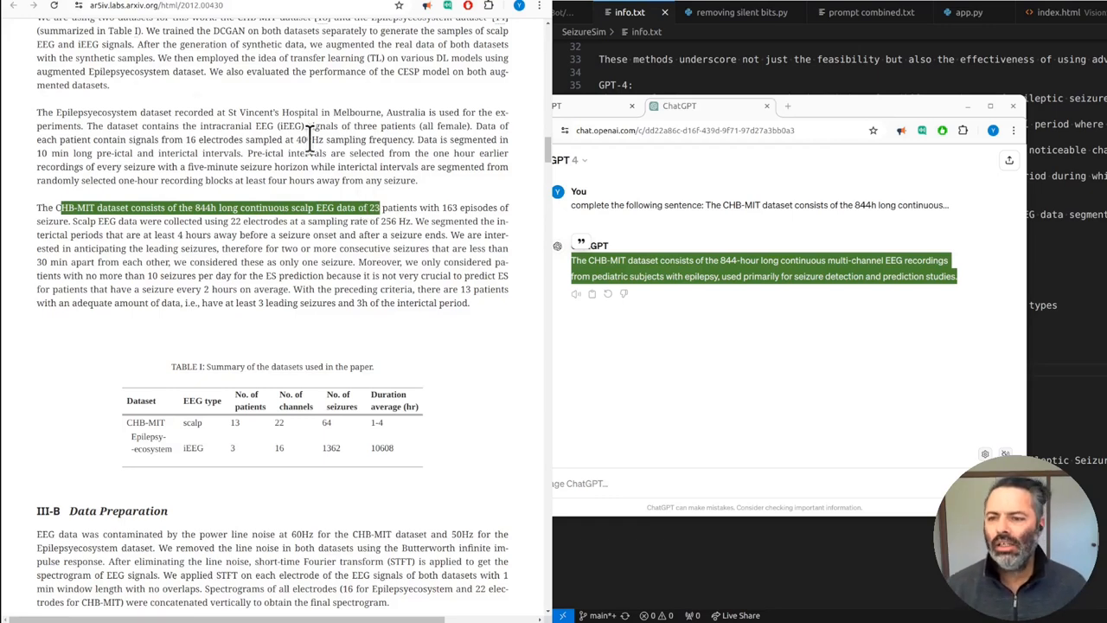
pyautogui.moveTo(339, 234)
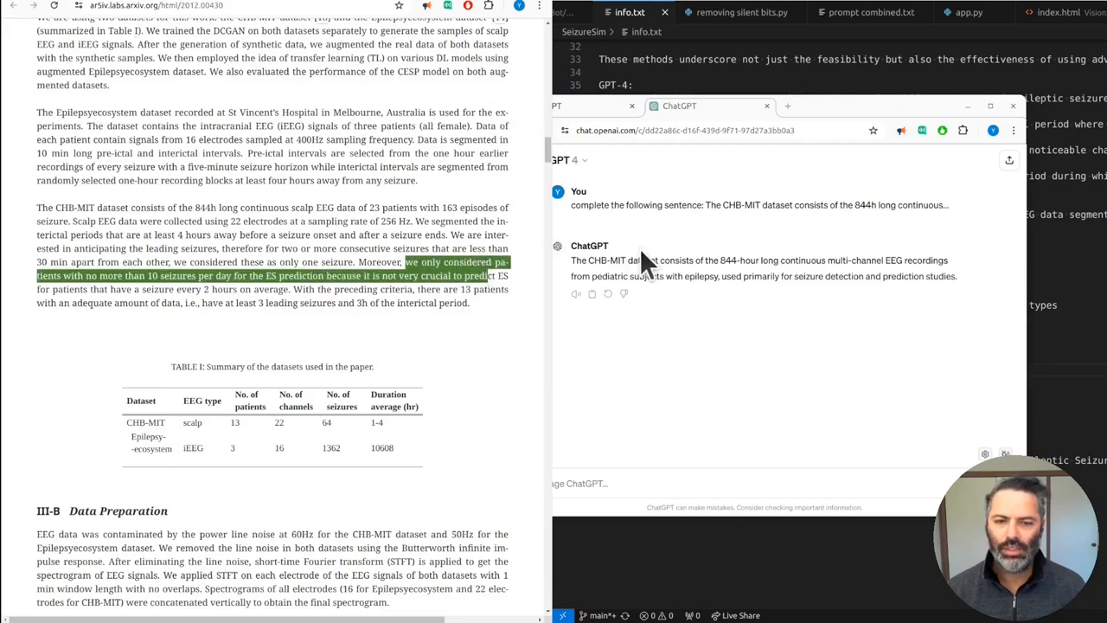
pyautogui.moveTo(701, 281)
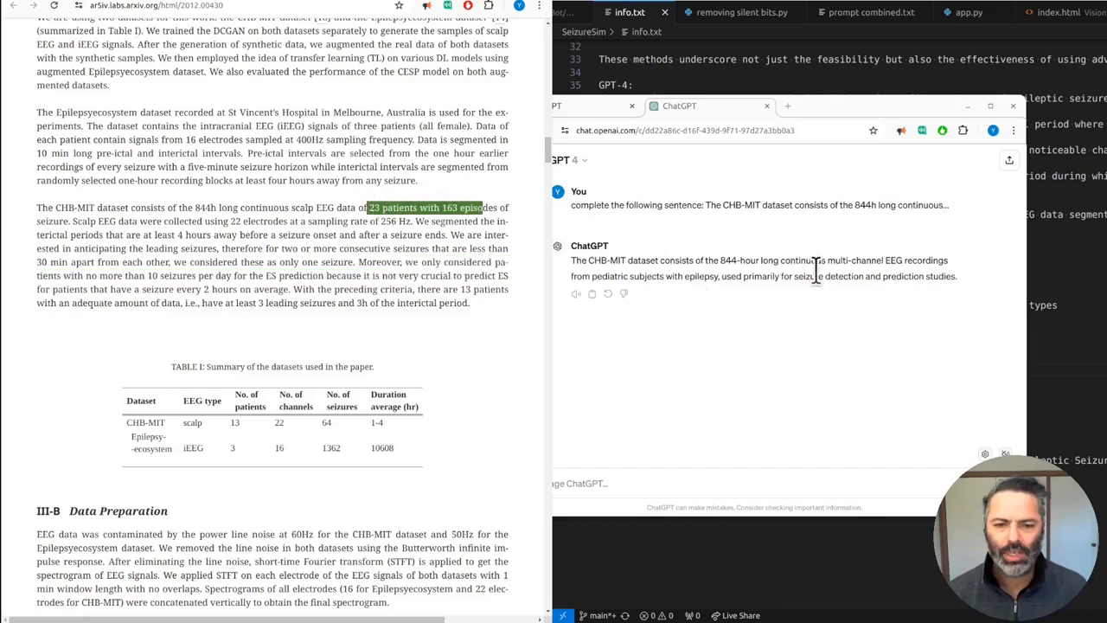
pyautogui.moveTo(597, 483)
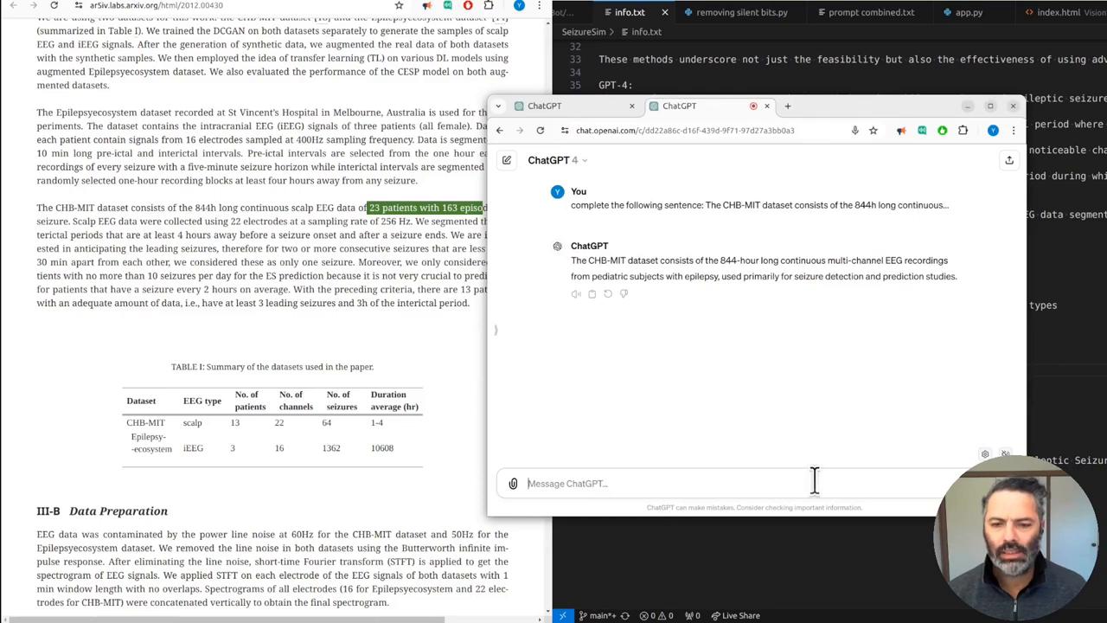
# Step: Ask how many patients and seizure episodes the dataset has, then mark iEEG in the paper's table
pyautogui.write('this data set')
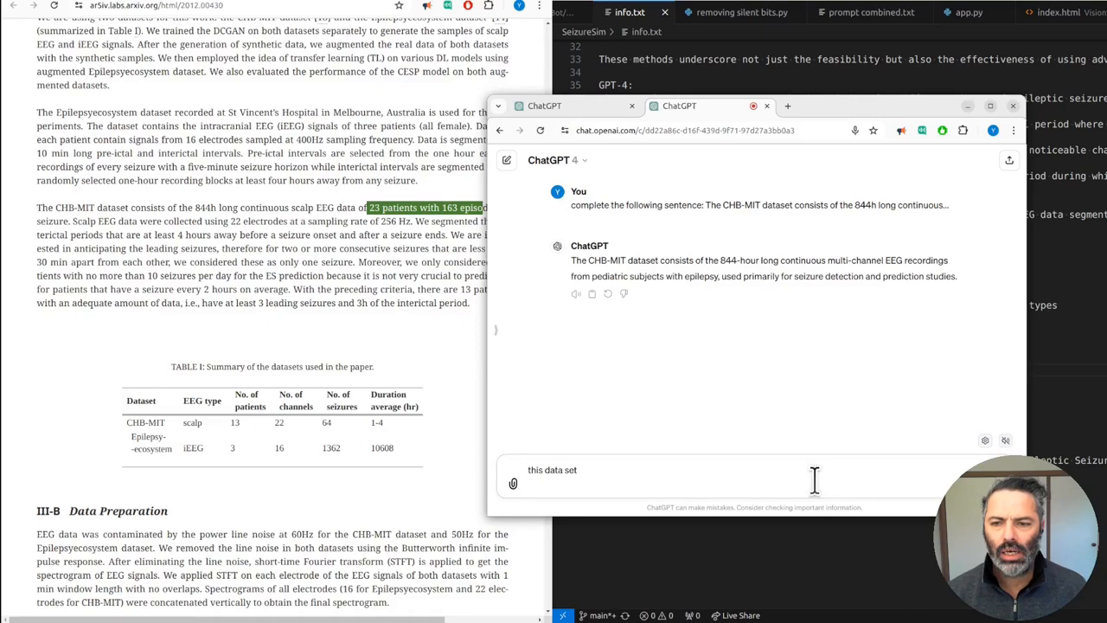
pyautogui.write('how many patients and how many')
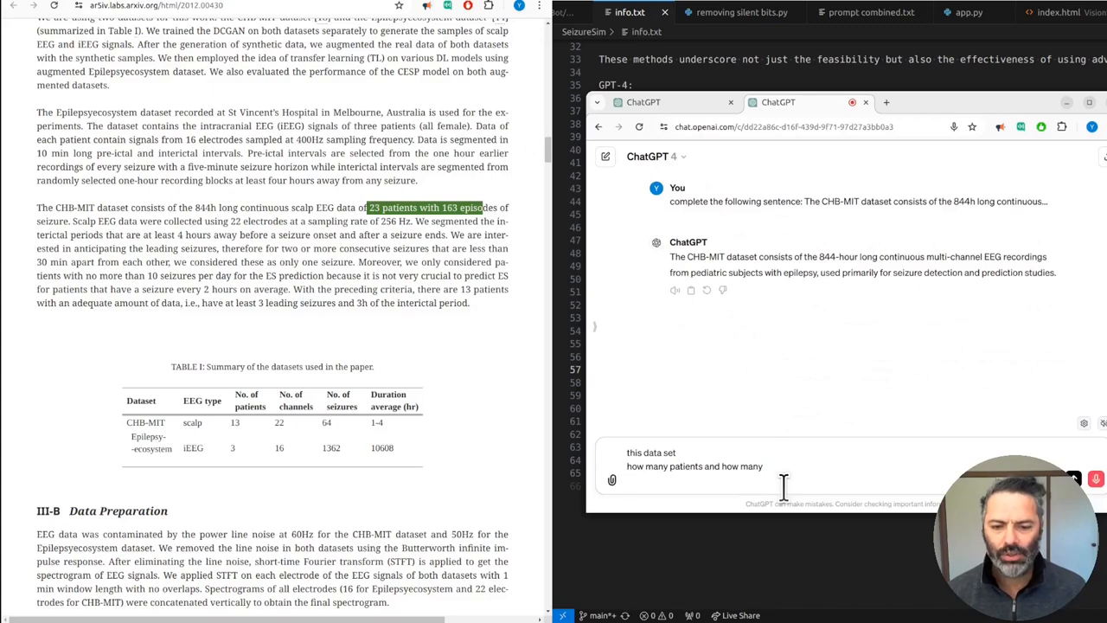
pyautogui.write('episodes of seizures')
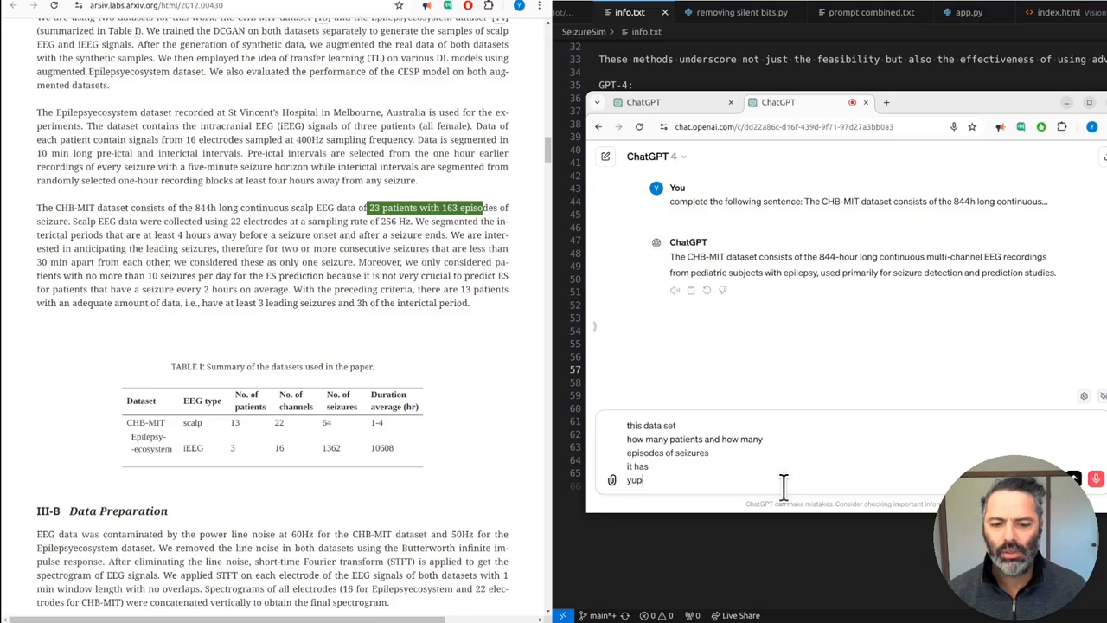
pyautogui.write('yep yep')
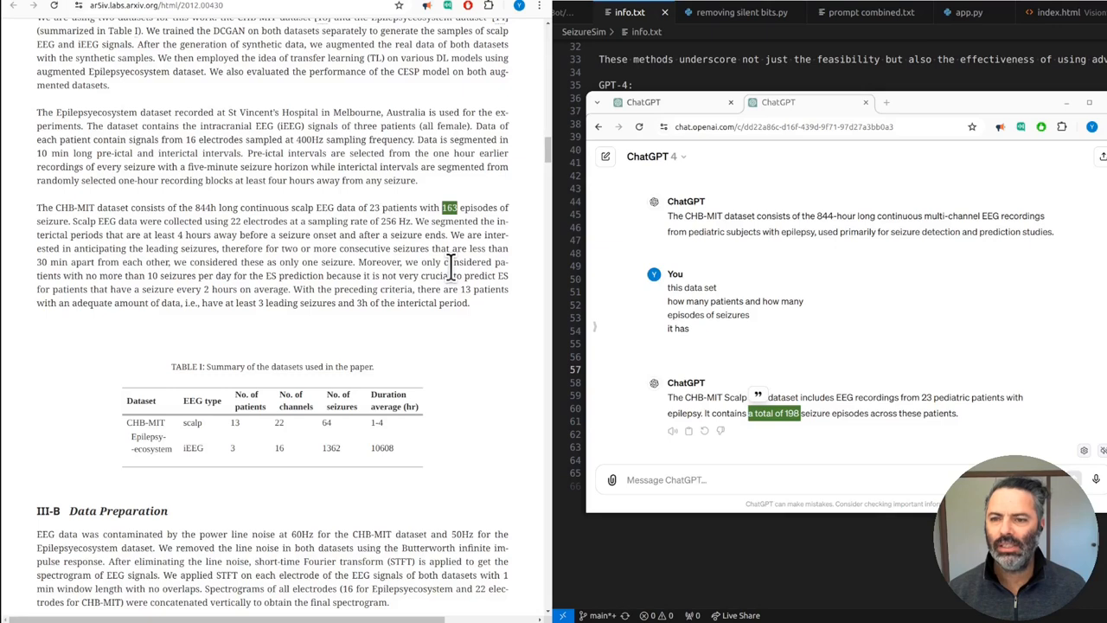
pyautogui.moveTo(499, 218)
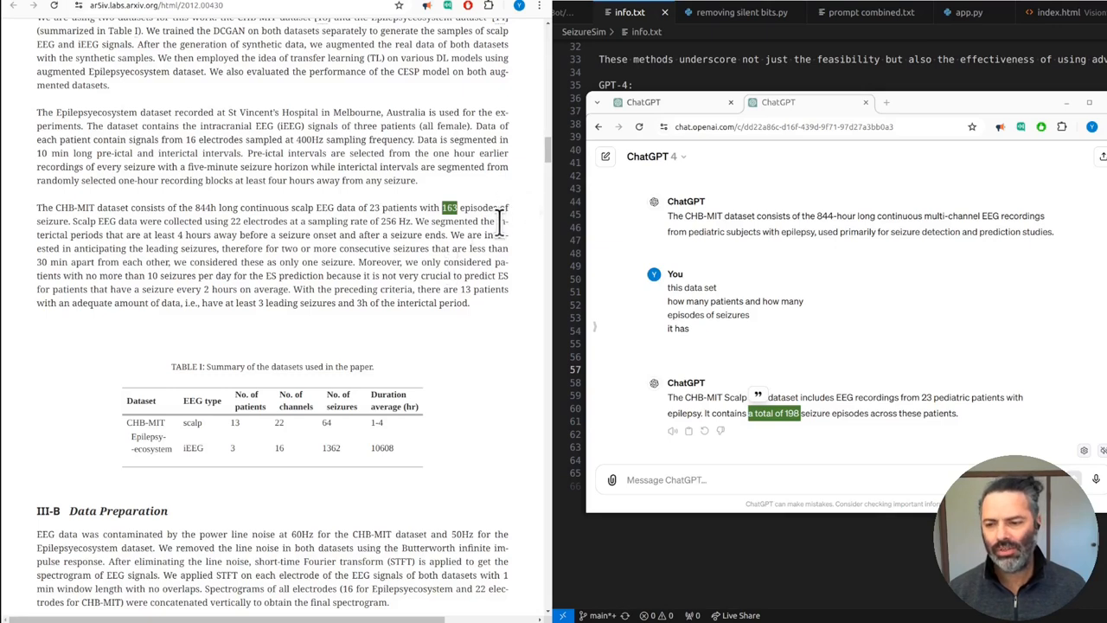
pyautogui.moveTo(216, 453)
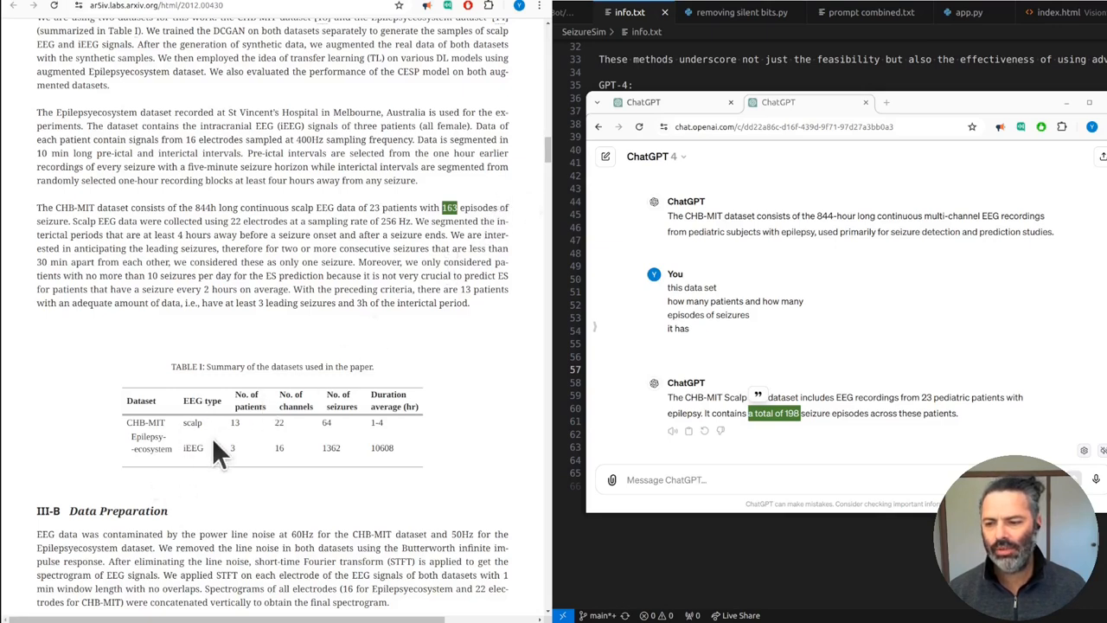
pyautogui.doubleClick(192, 447)
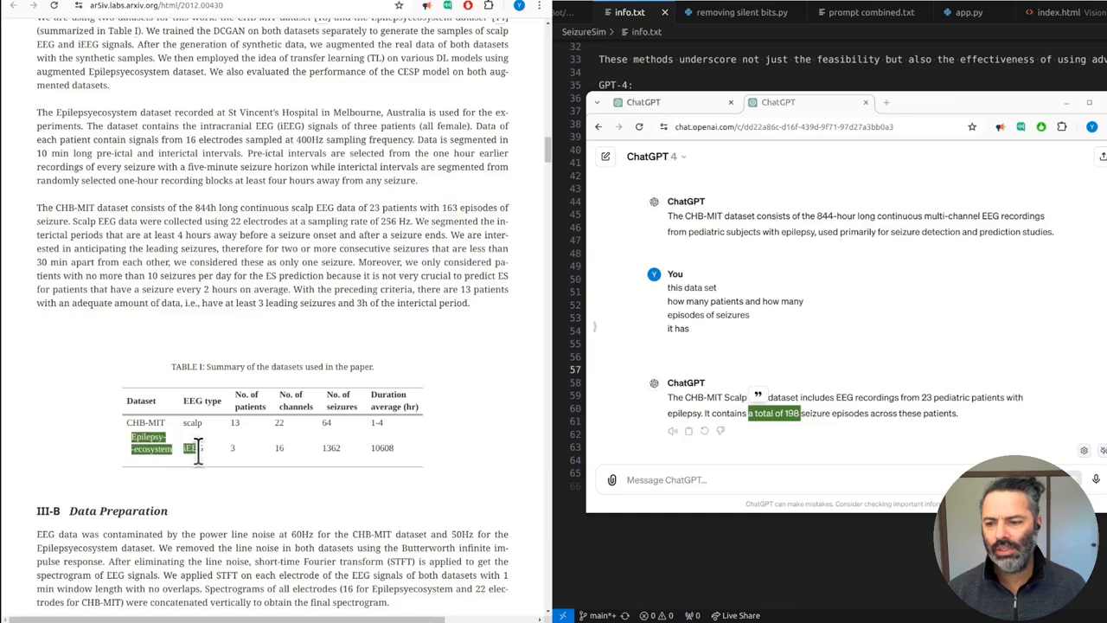